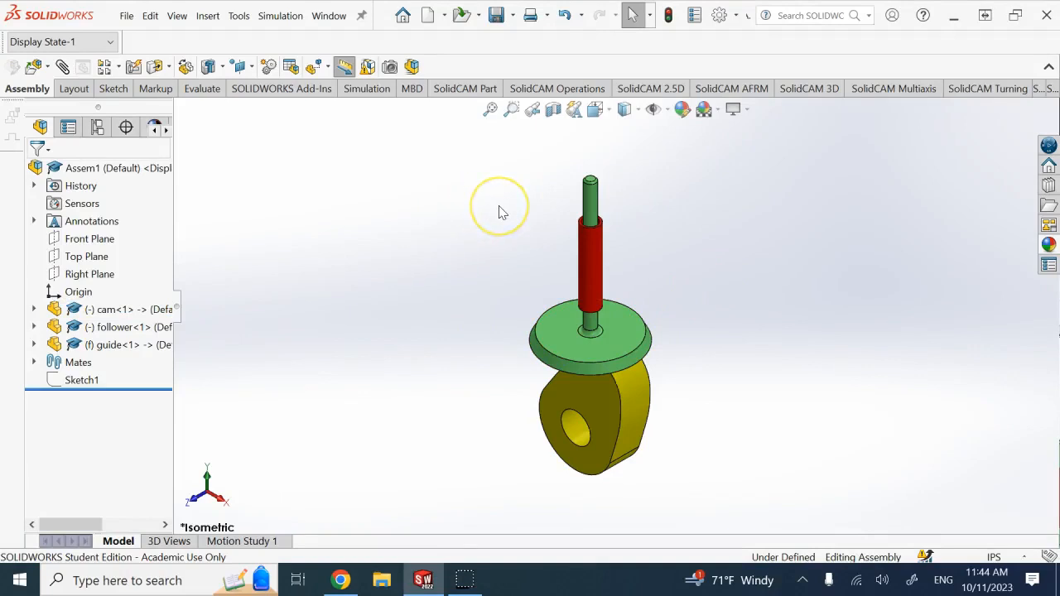
mouse_move(500, 212)
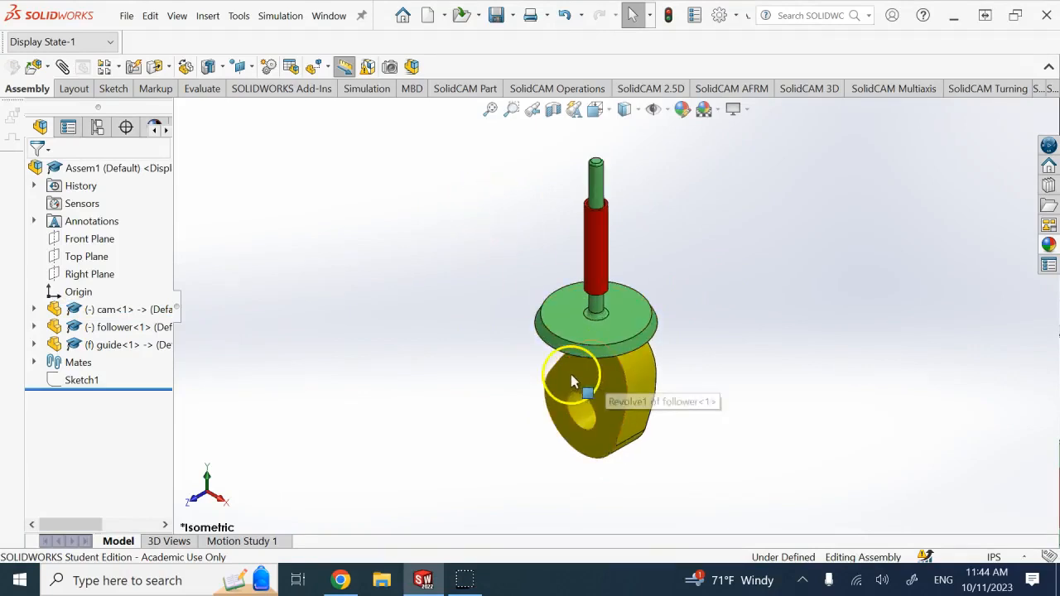
Inspect the finished assembly's cam, follower disc and cam profile faces.
left_click(570, 381)
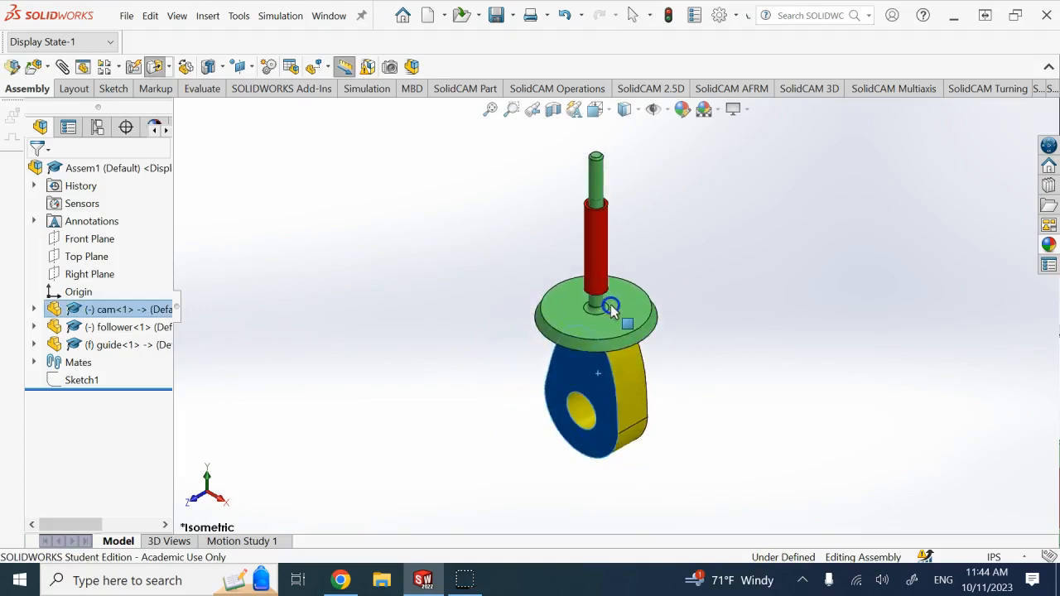
left_click(596, 318)
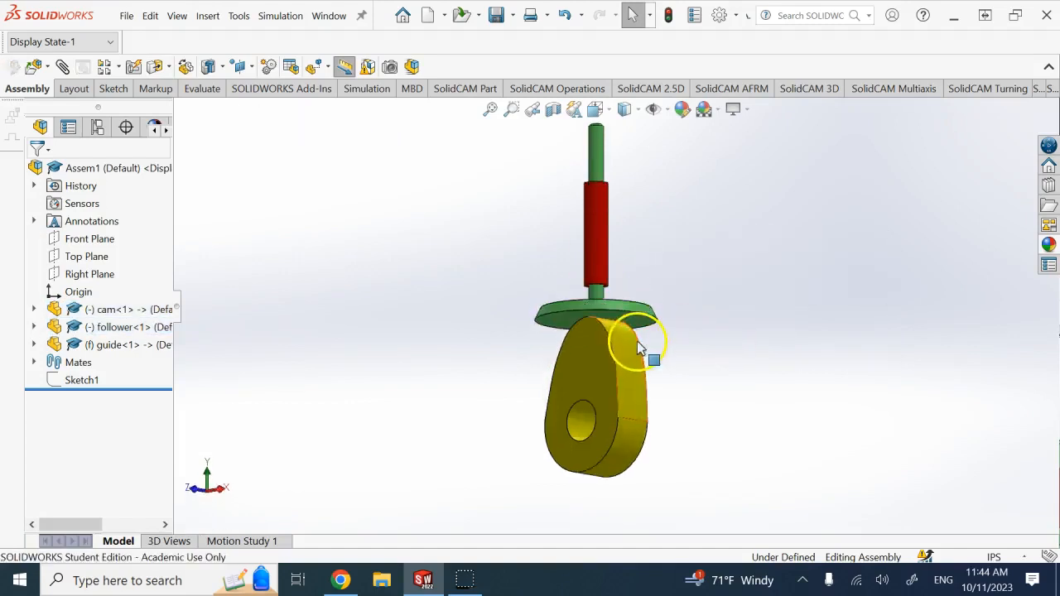
left_click(596, 240)
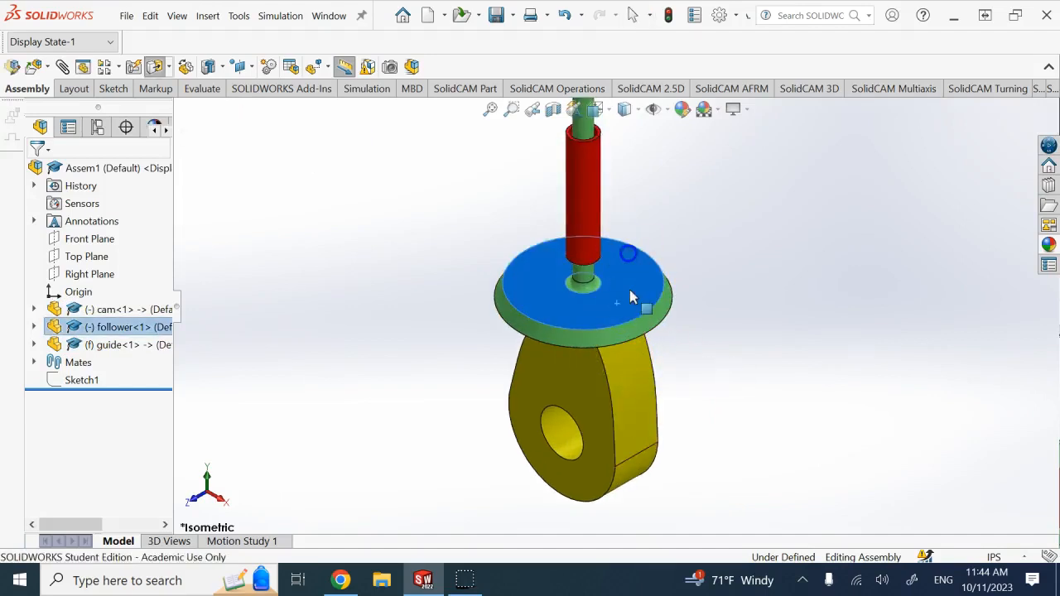
left_click(408, 431)
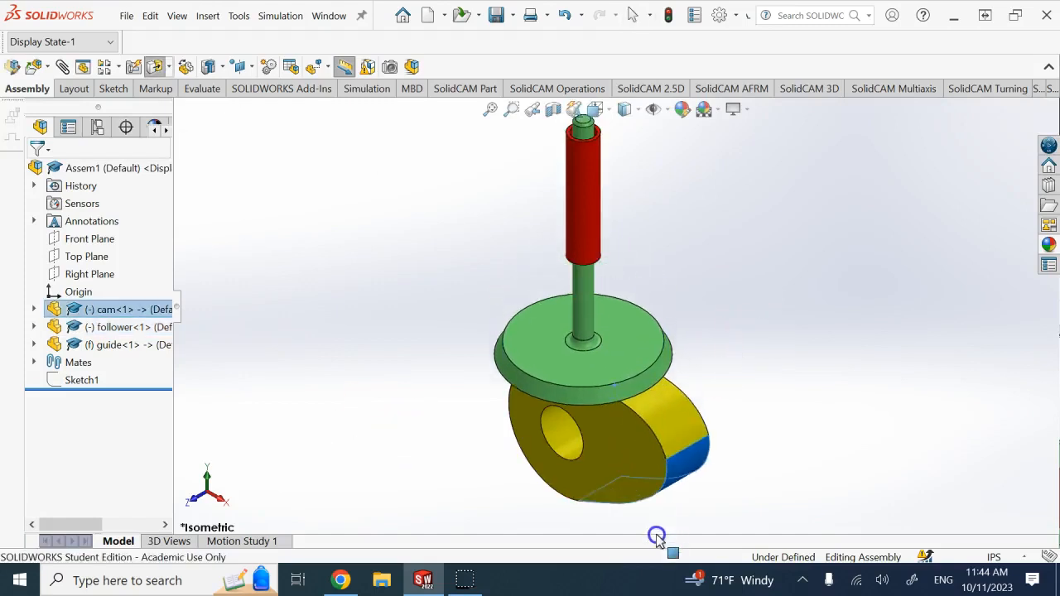
left_click(687, 467)
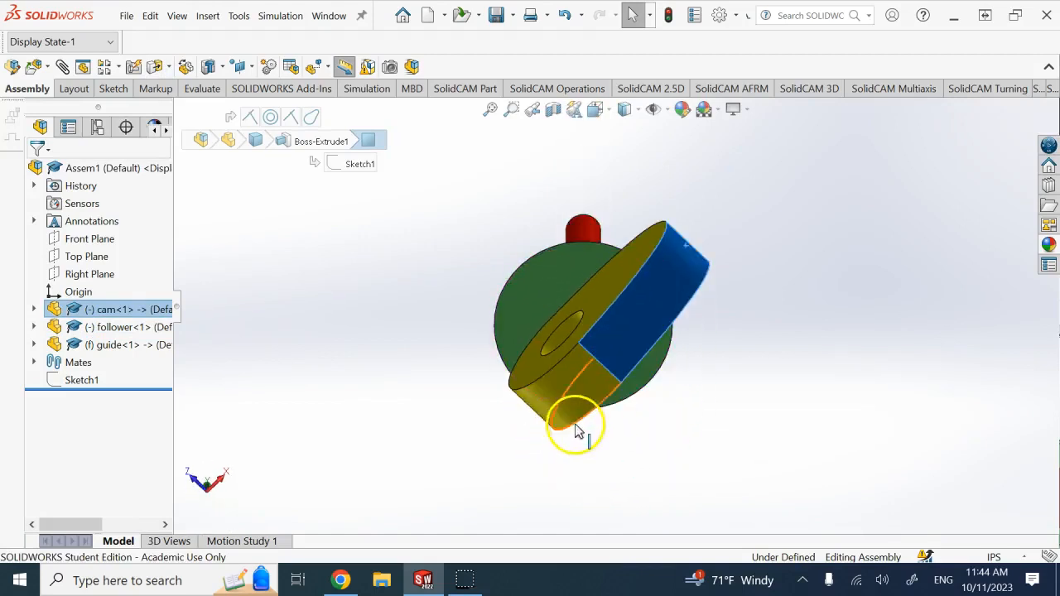
left_click_drag(580, 427, 683, 414)
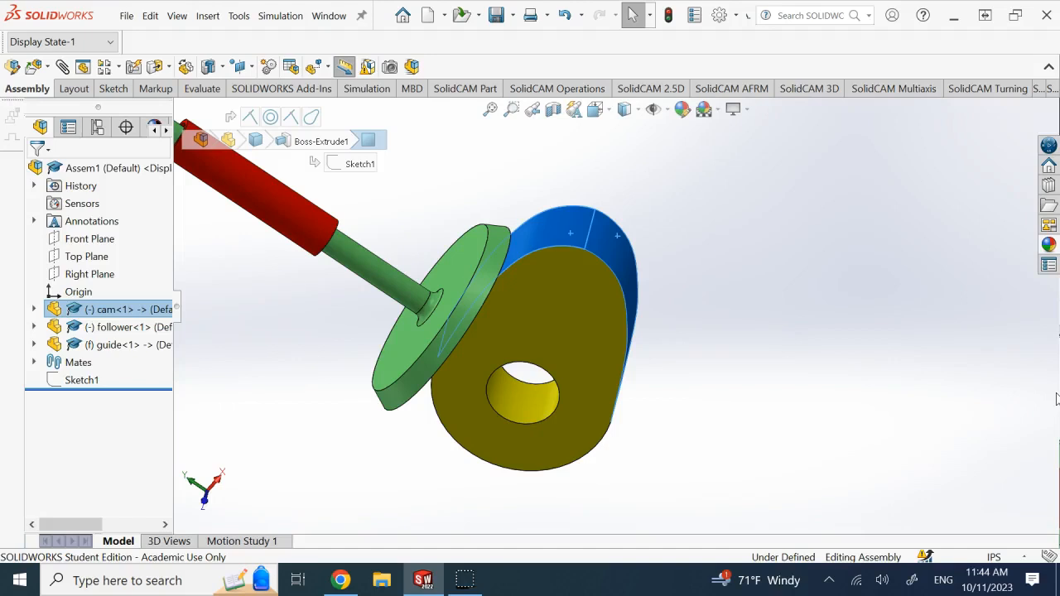
mouse_move(587, 235)
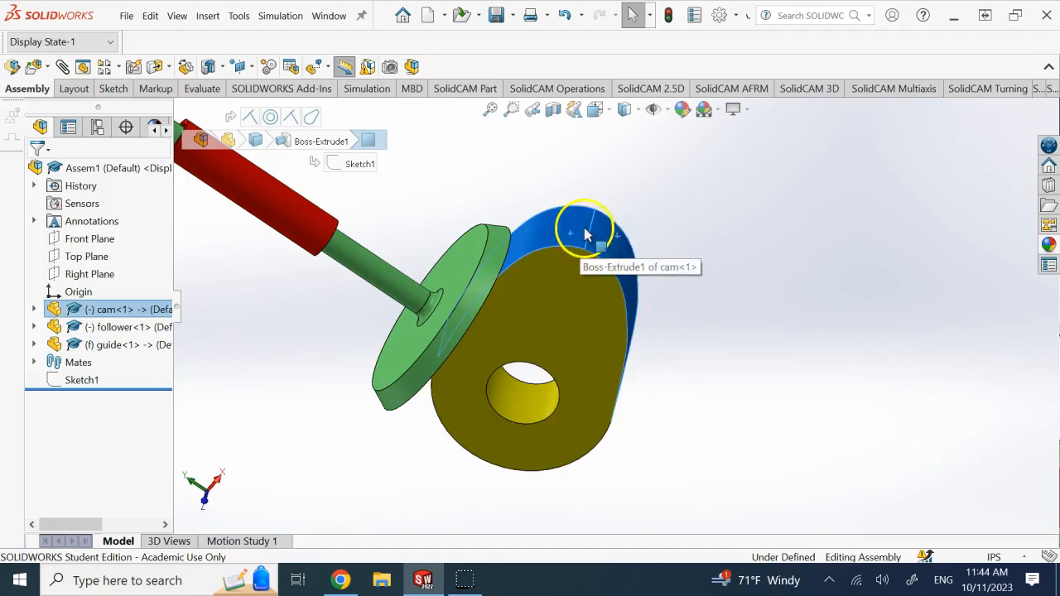
mouse_move(598, 242)
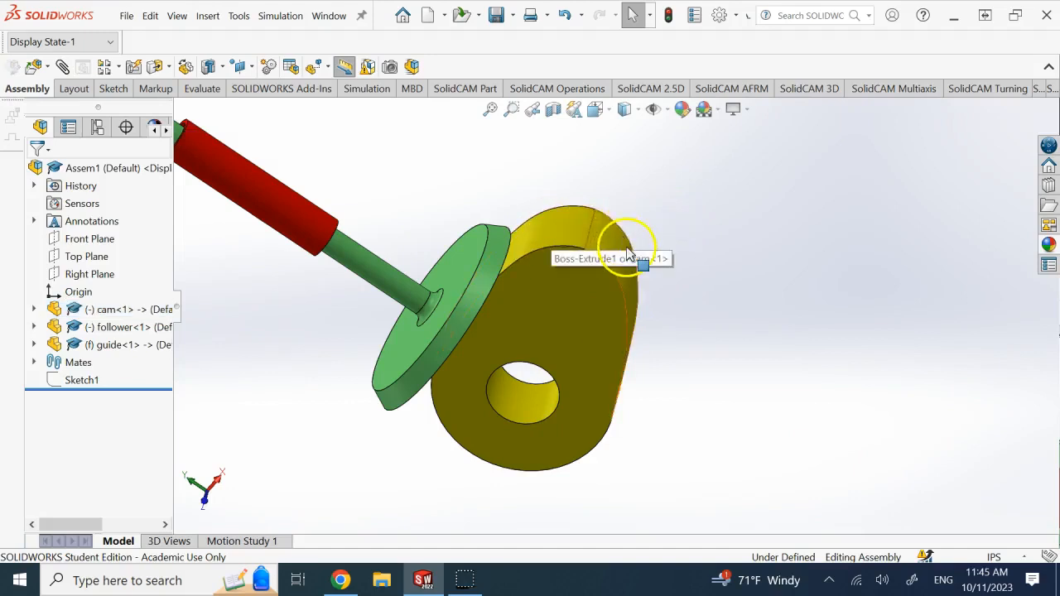
mouse_move(699, 212)
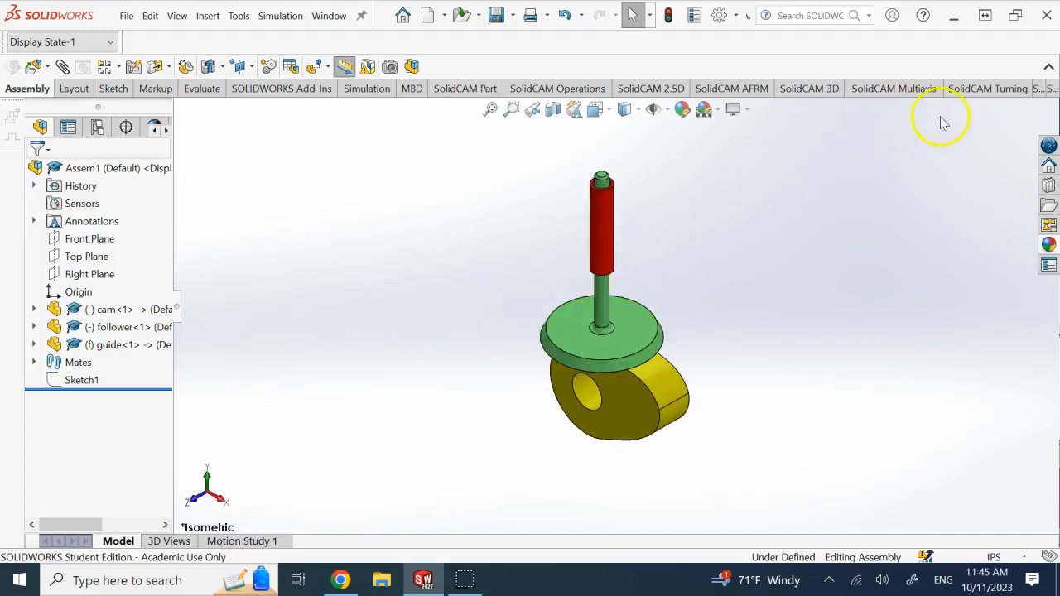
Close Assem1, start a new assembly document and insert guide.SLDPRT as the first component.
left_click(328, 15)
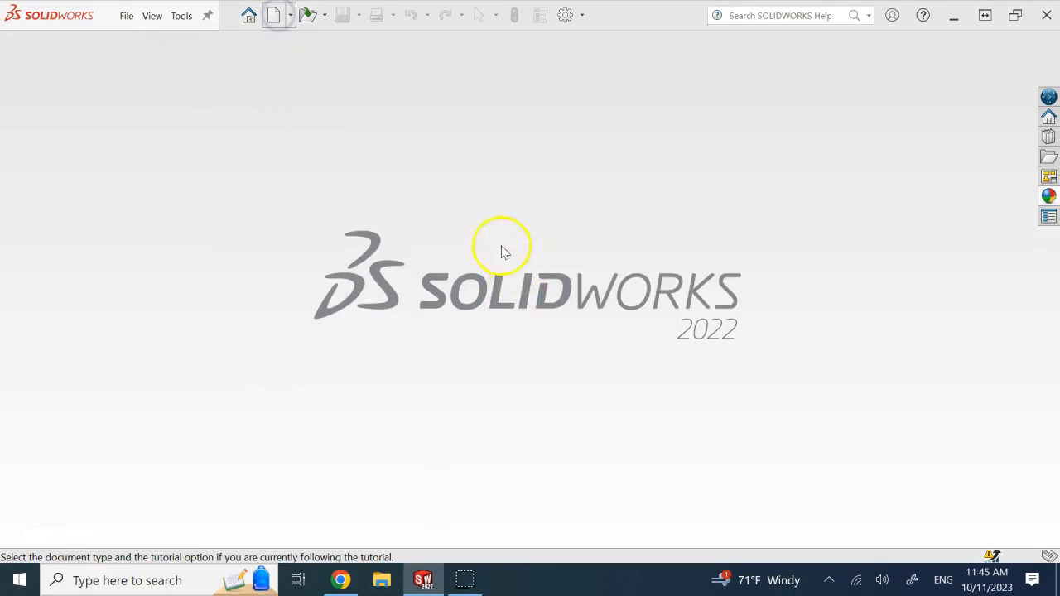
left_click(273, 15)
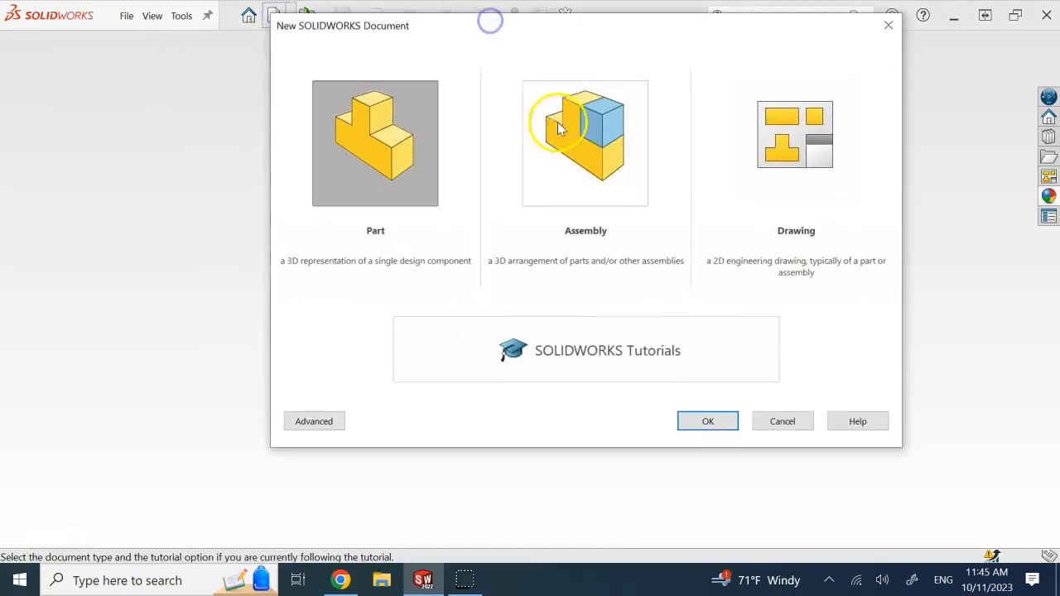
left_click(585, 142)
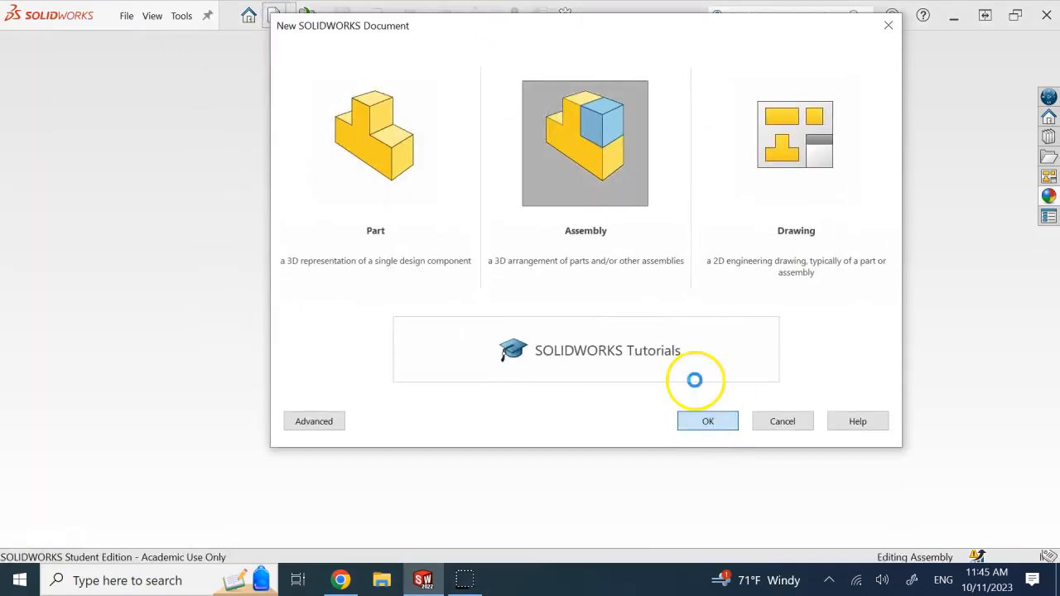
left_click(708, 421)
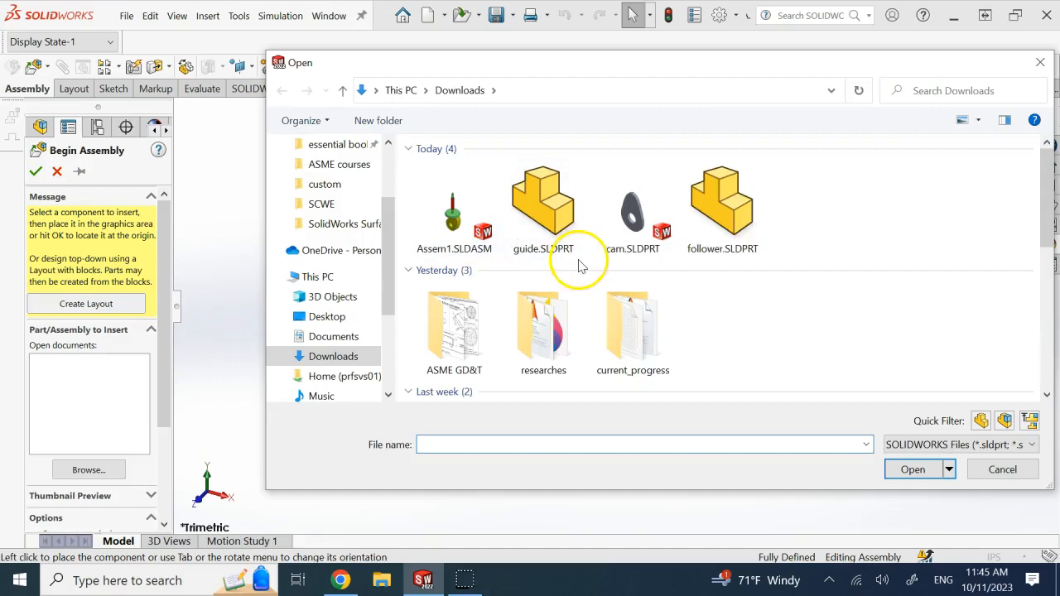
left_click(543, 199)
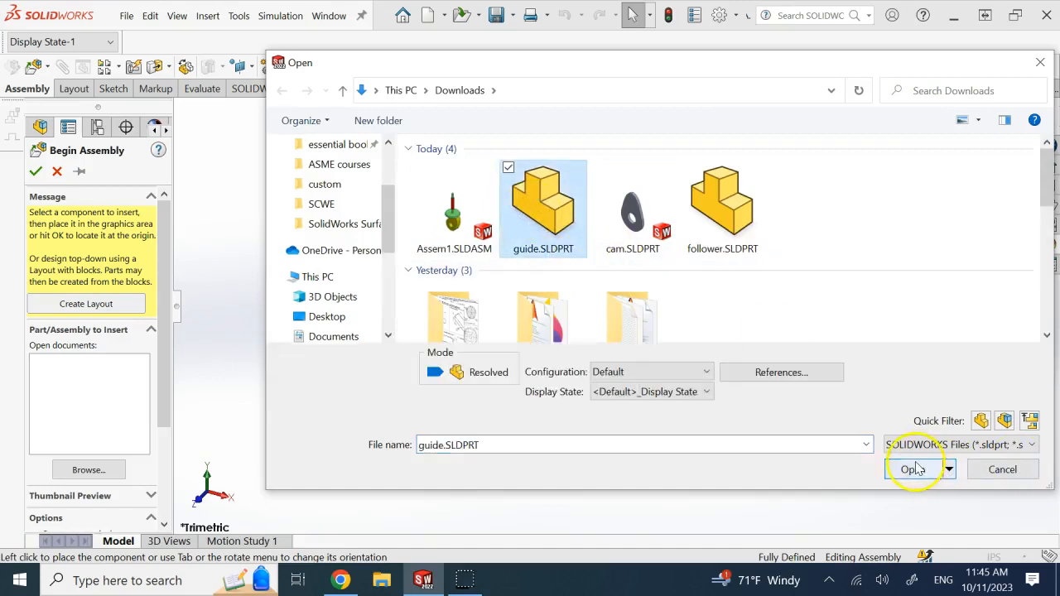
left_click(914, 470)
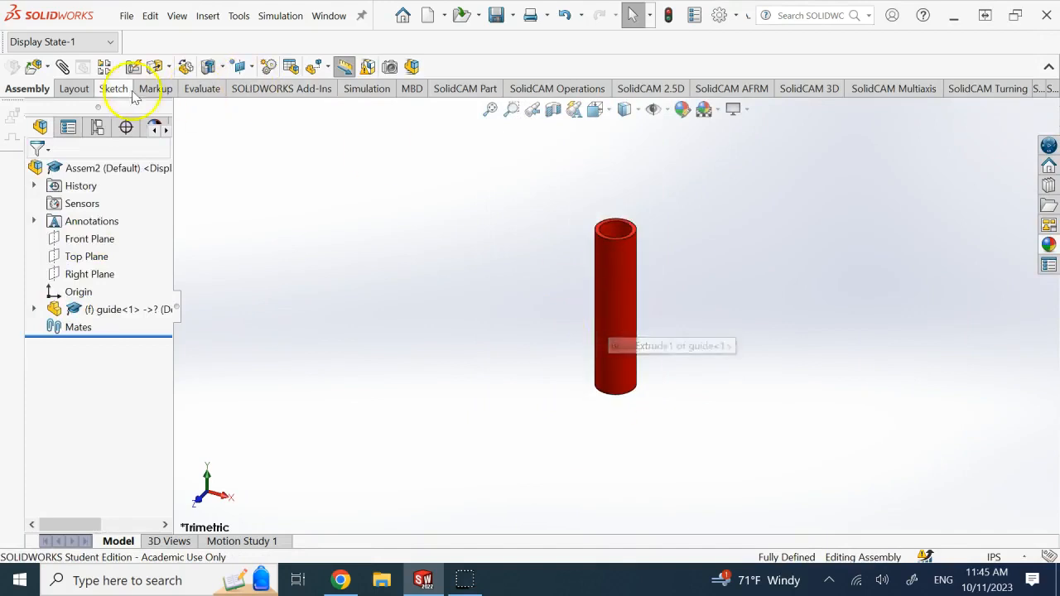
Insert the cam and follower part files and place them beside the guide.
left_click(33, 67)
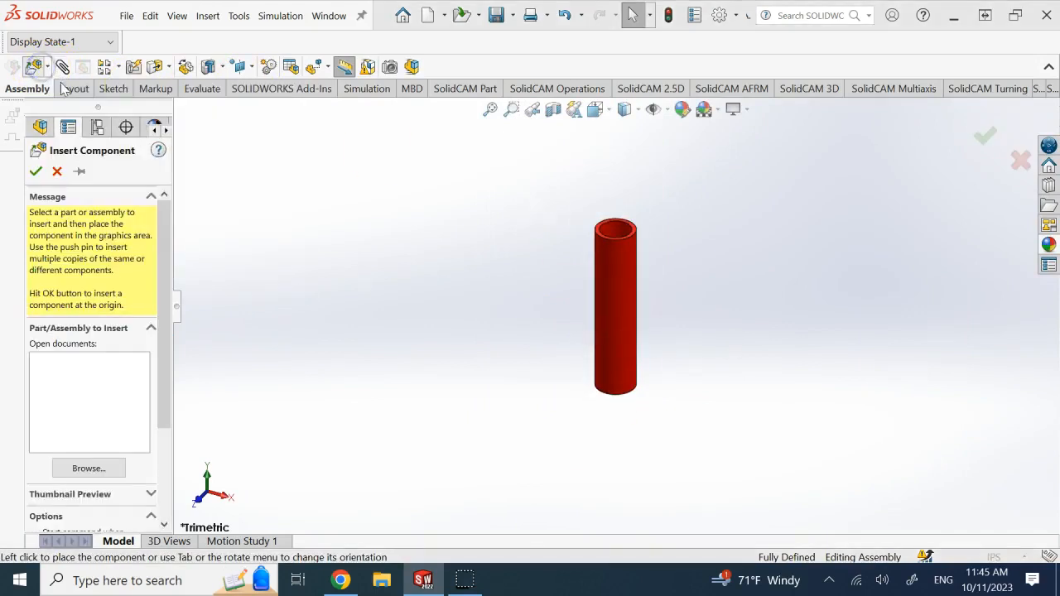
left_click(89, 467)
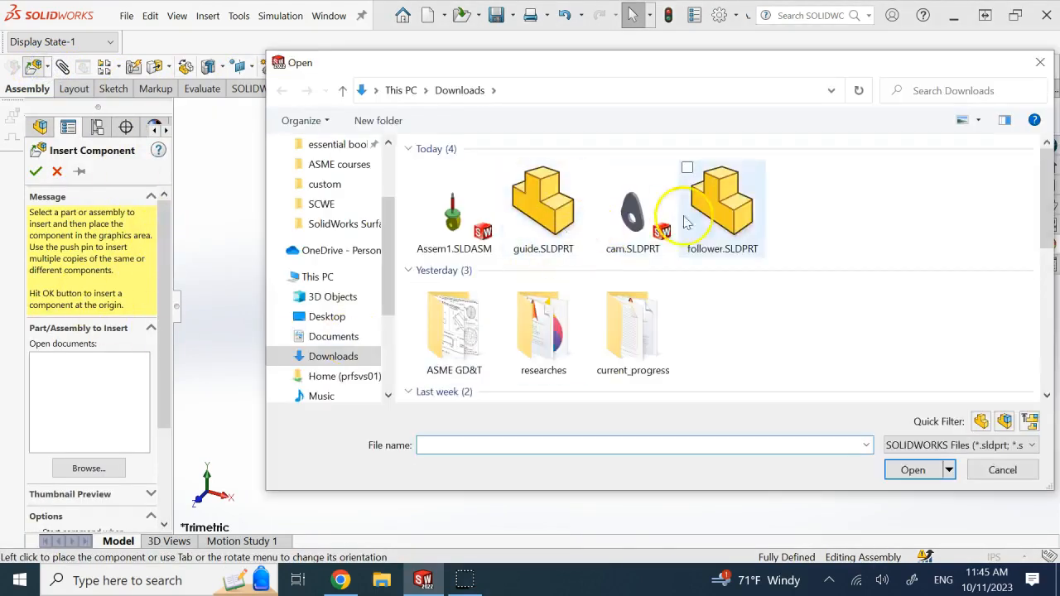
left_click(633, 207)
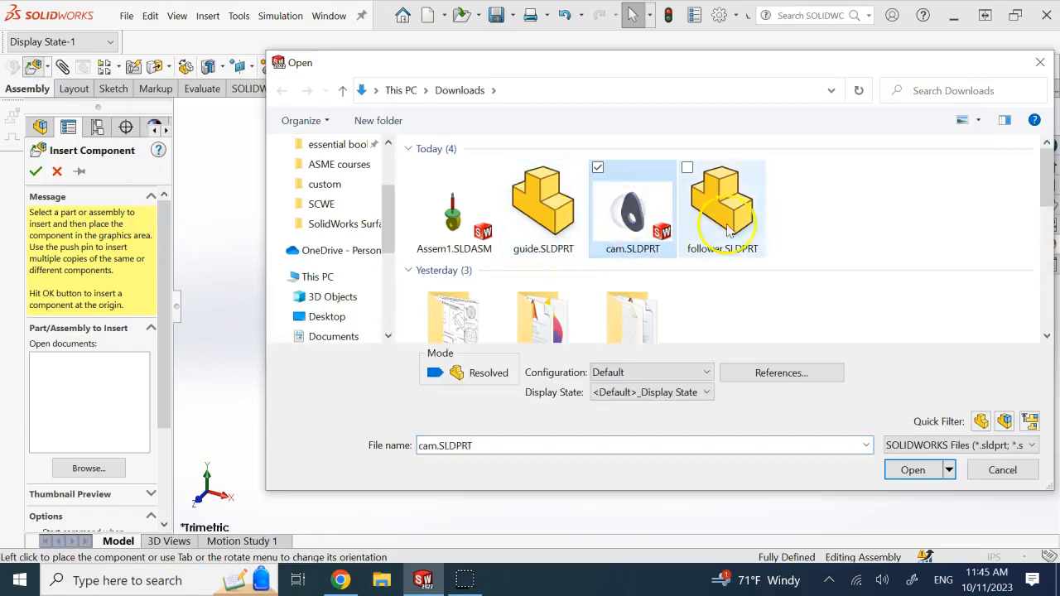
left_click(913, 470)
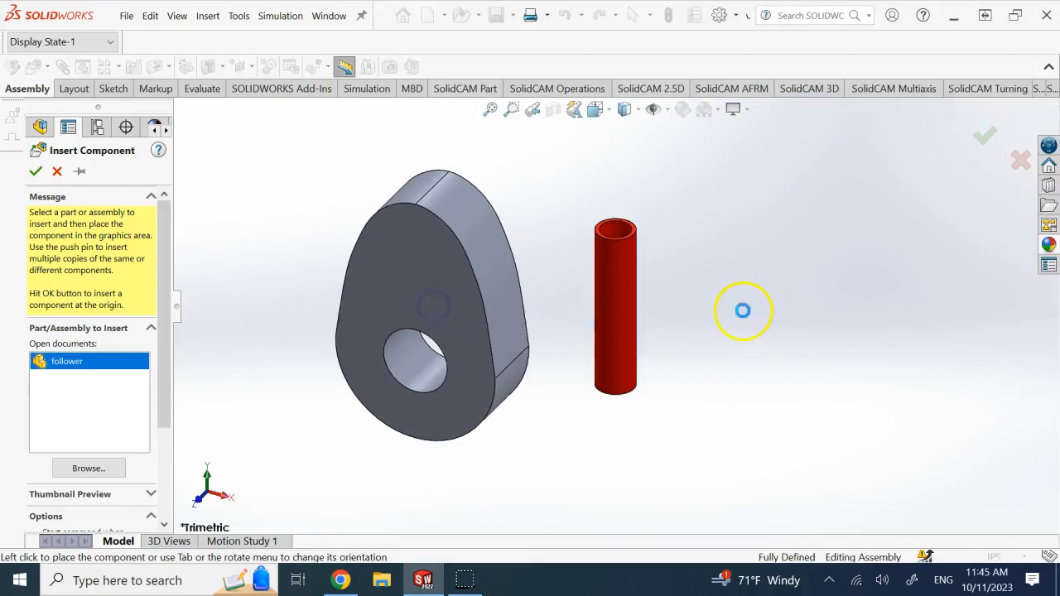
left_click(742, 312)
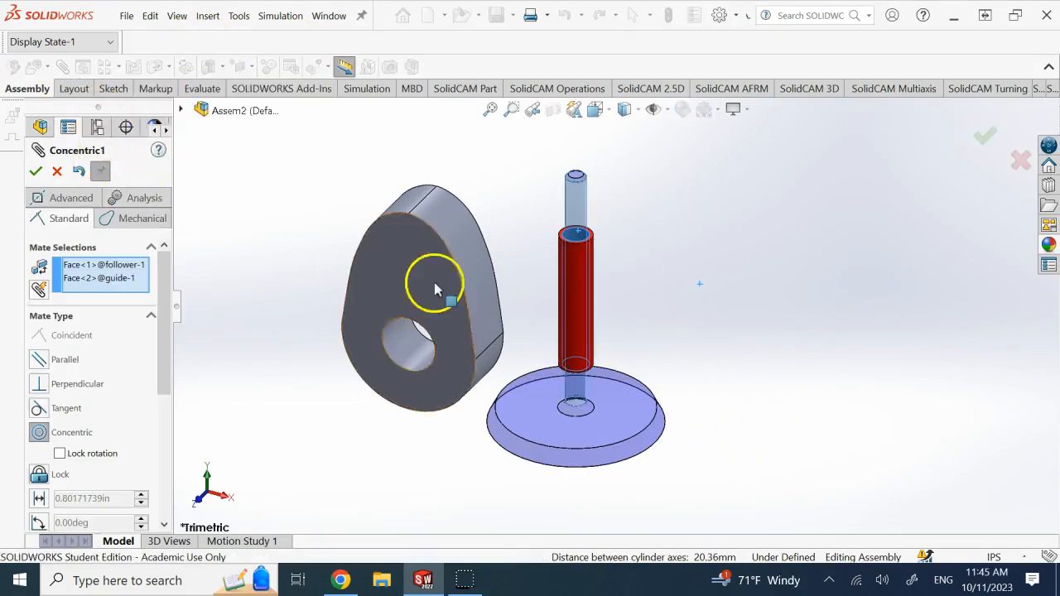
Accept the Concentric1 mate between follower and guide and close the Mate manager.
left_click(36, 171)
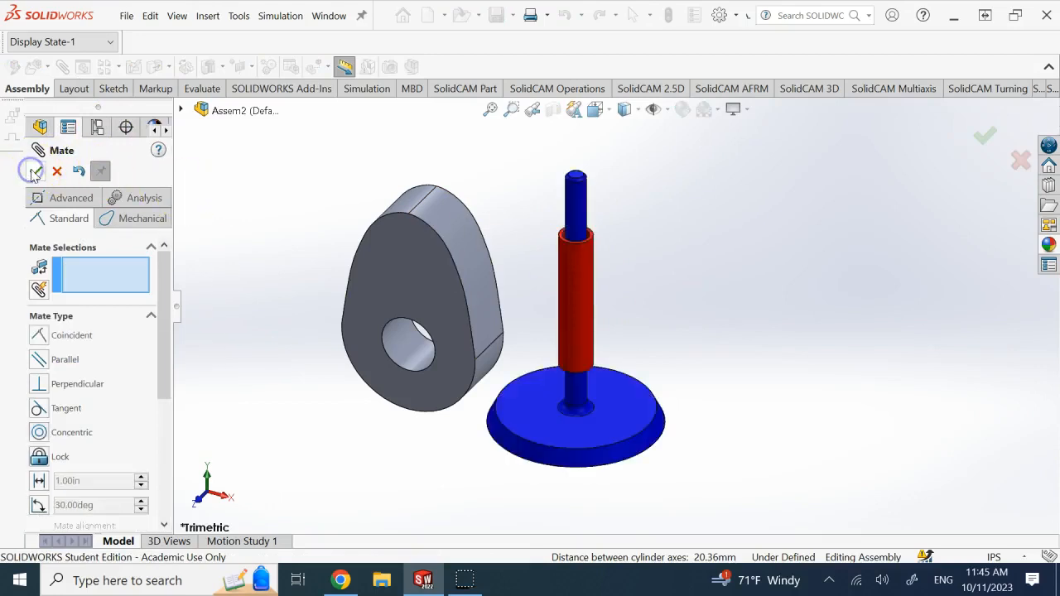
left_click(33, 171)
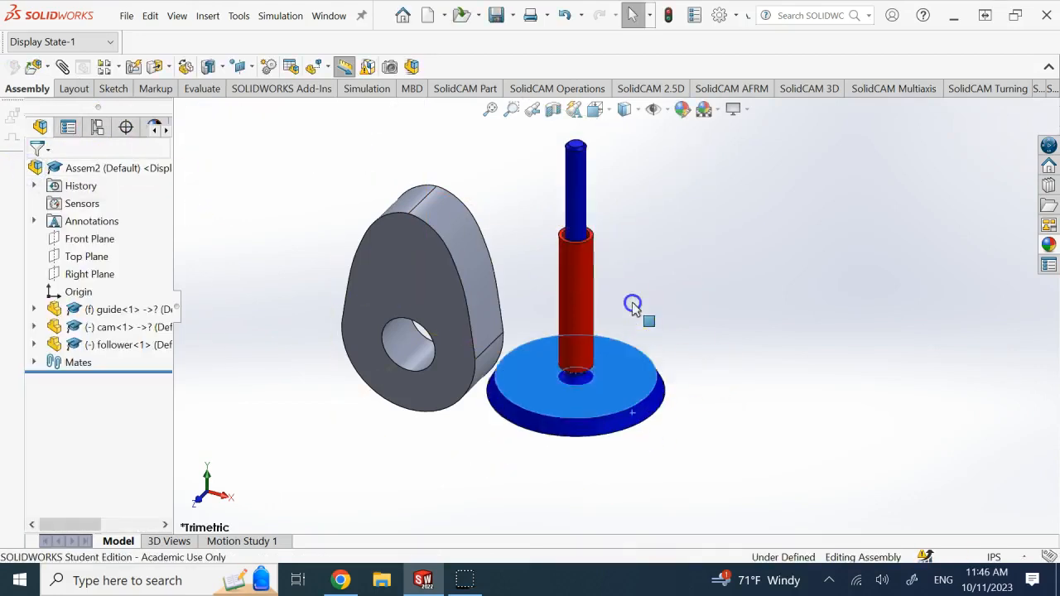
left_click_drag(633, 305, 630, 351)
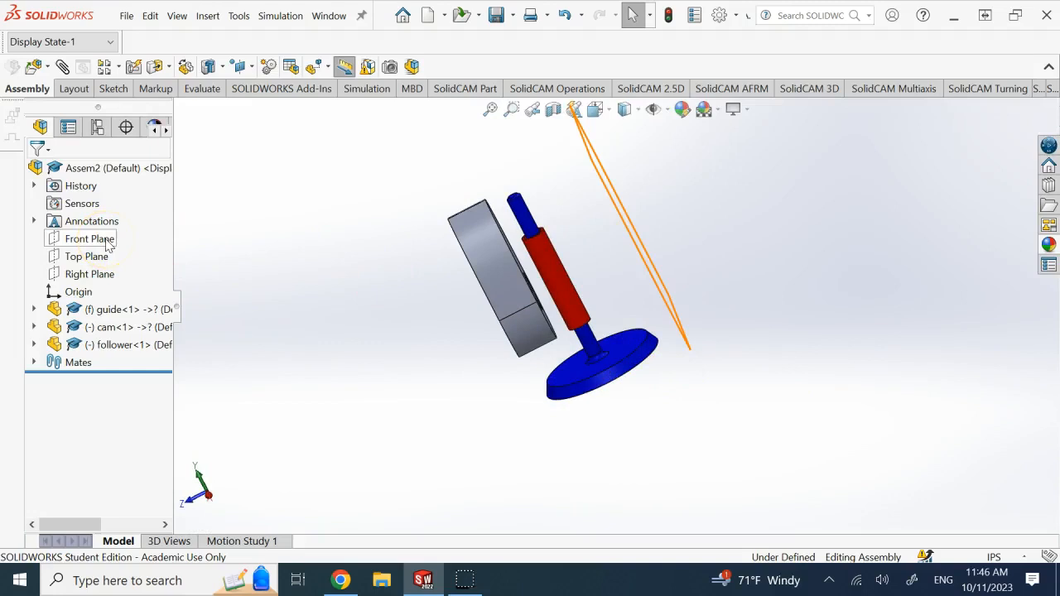
Float the guide component from the FeatureManager tree so it is no longer fixed.
left_click(90, 238)
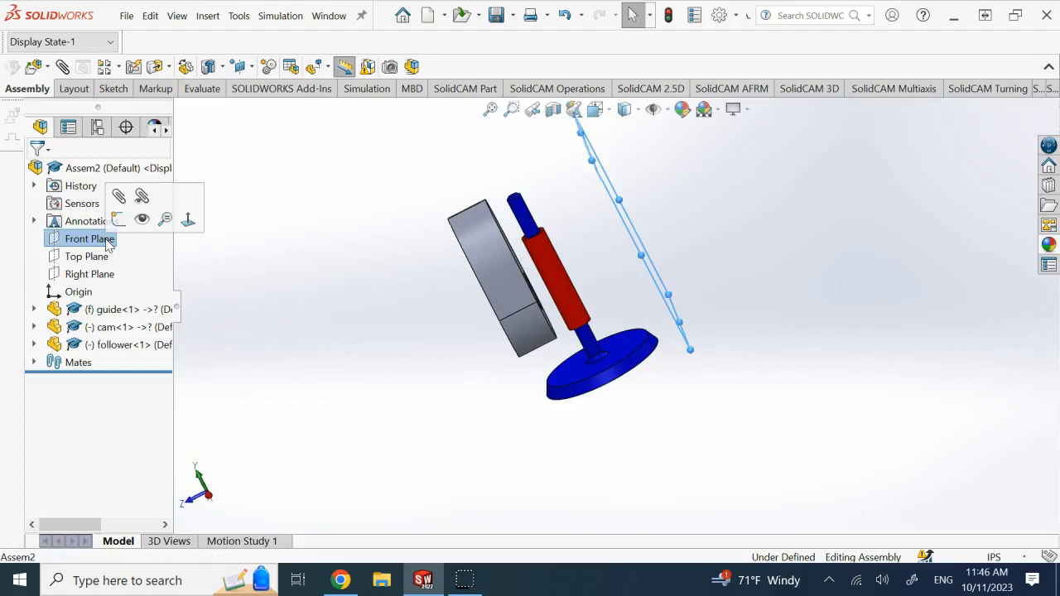
left_click(90, 239)
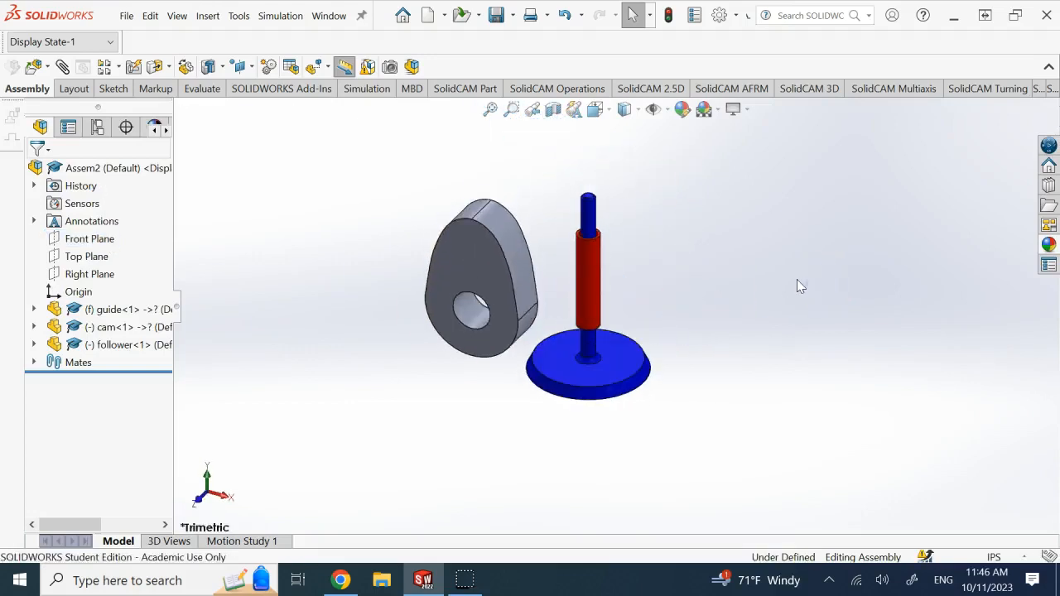
right_click(116, 310)
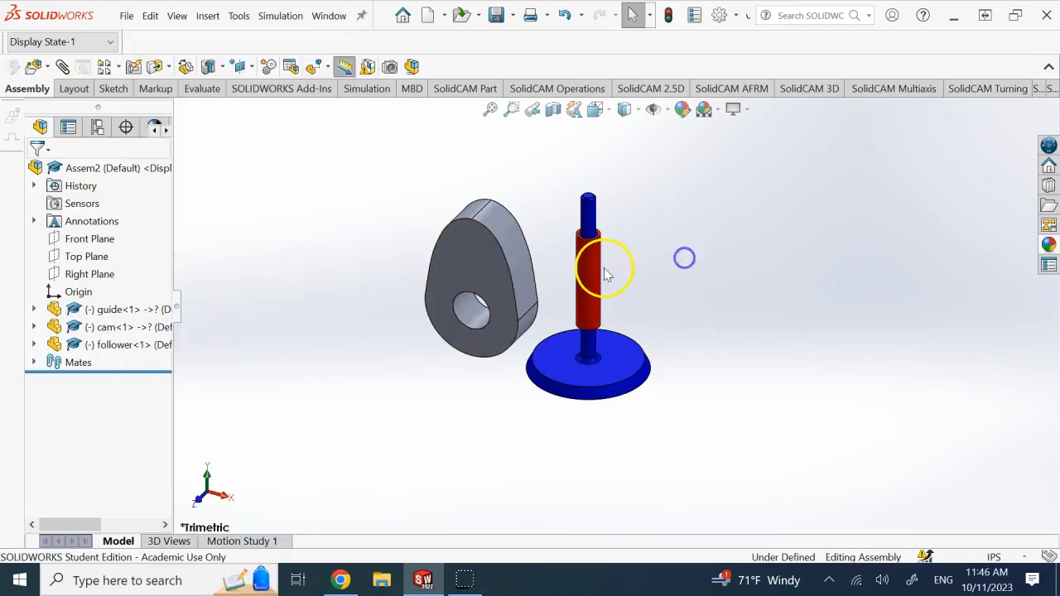
left_click(666, 109)
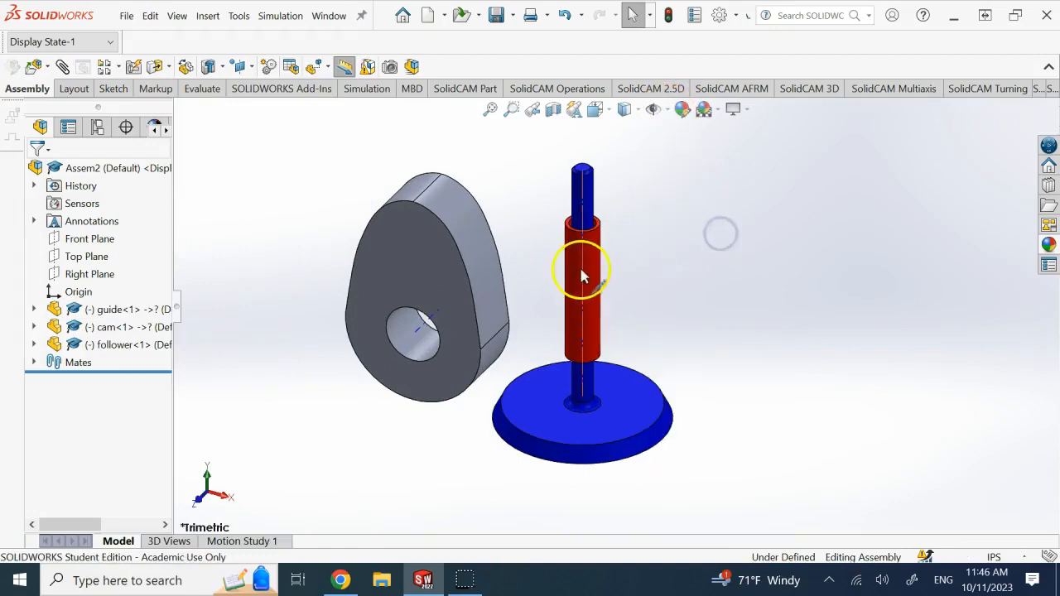
Start a mate between the follower and the assembly Front Plane, then close it unapplied.
left_click(583, 274)
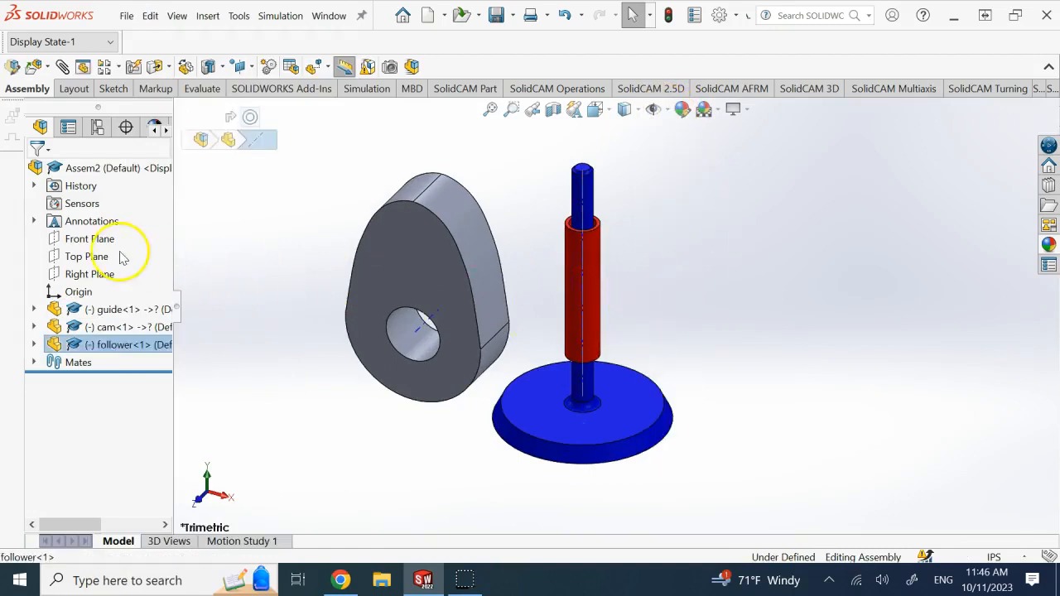
left_click(89, 239)
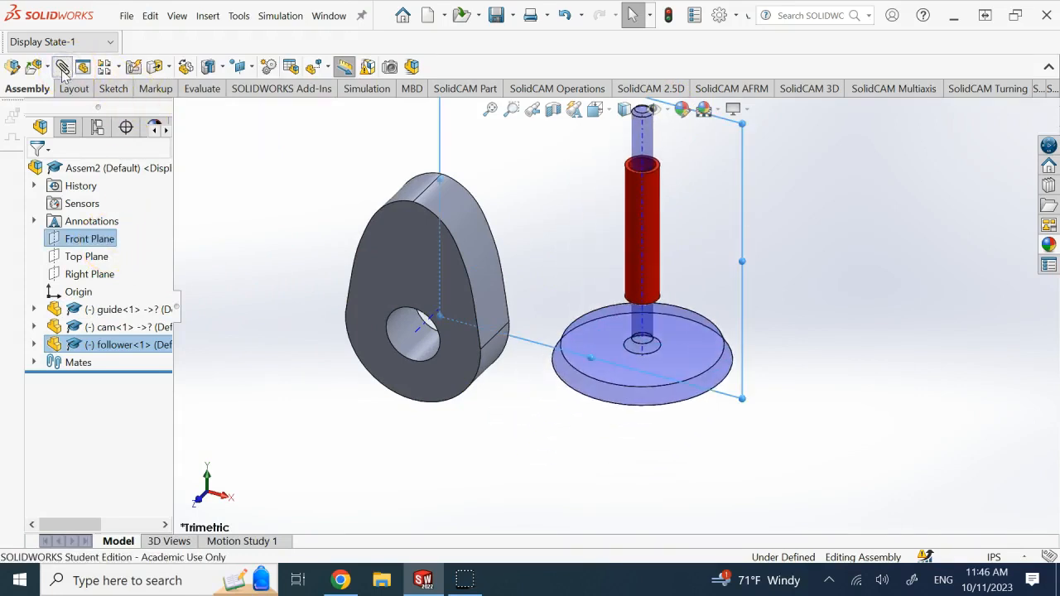
left_click(63, 66)
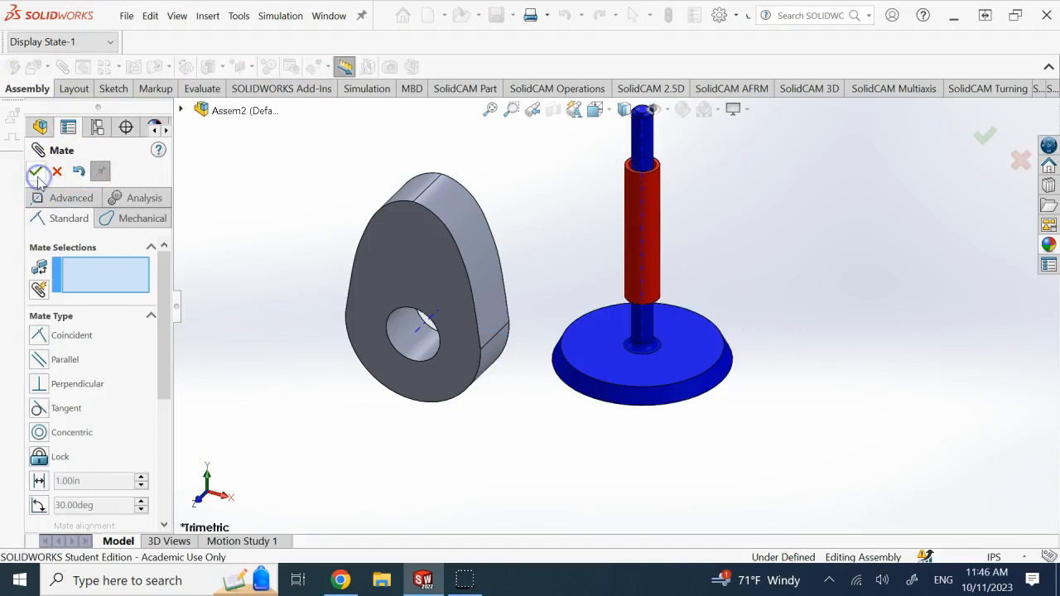
left_click(39, 171)
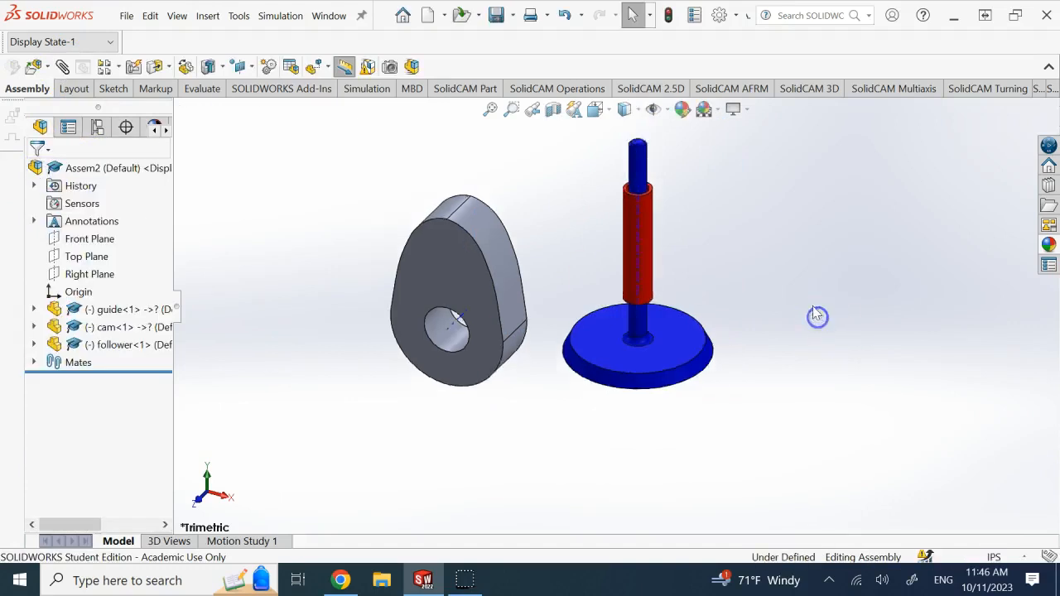
left_click(89, 273)
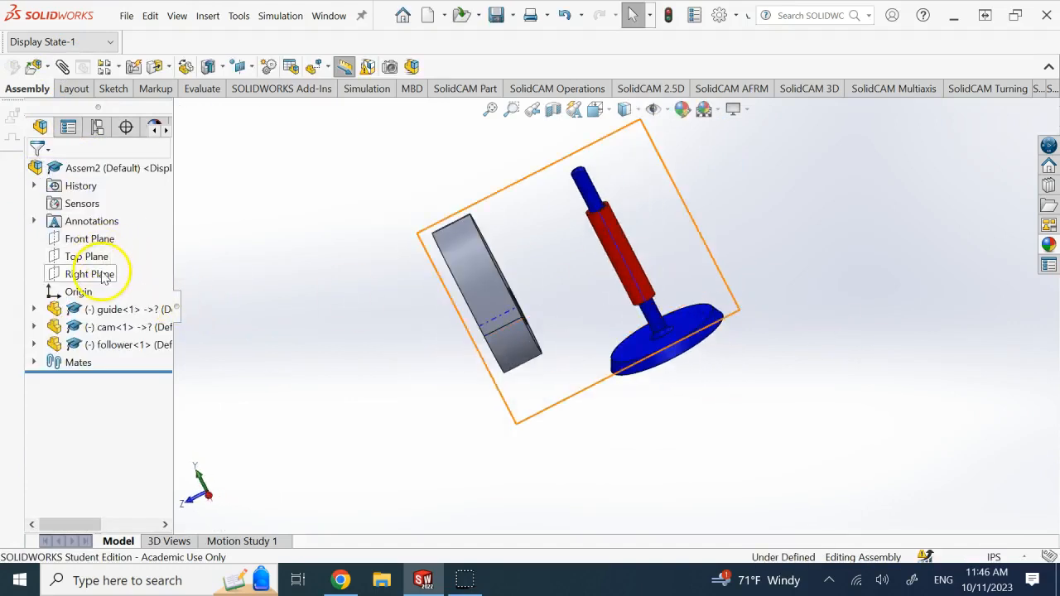
Add a Coincident mate between the cam's Front Plane and the assembly Front Plane.
left_click_drag(580, 290, 564, 248)
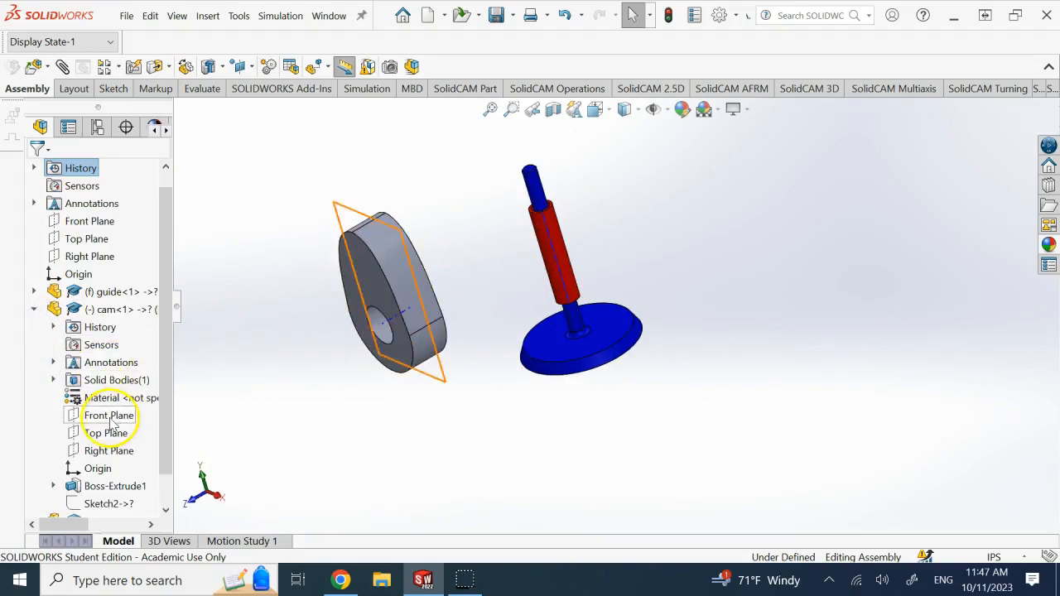
left_click(110, 414)
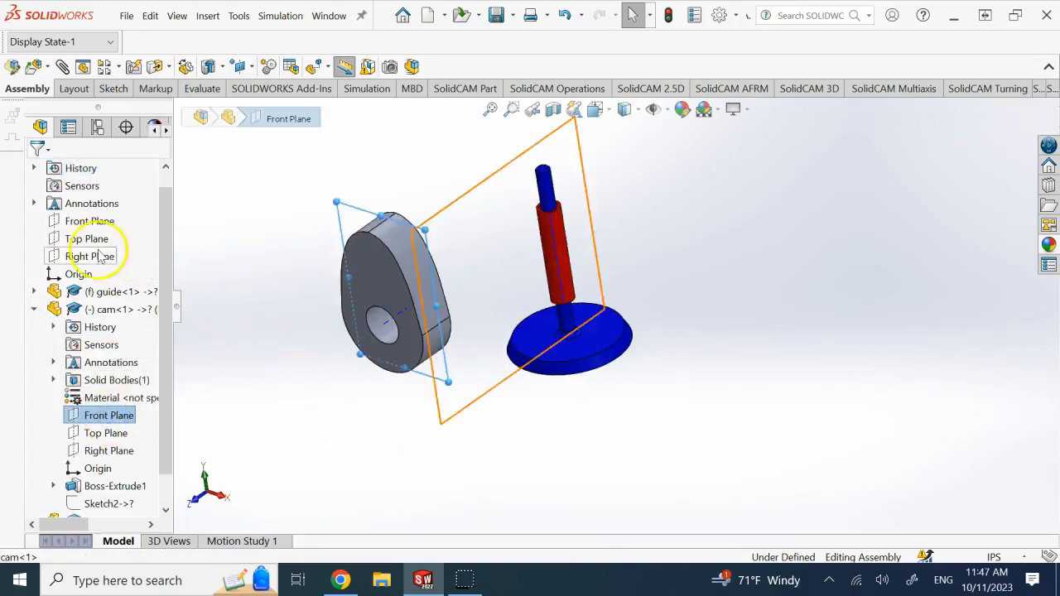
left_click(89, 221)
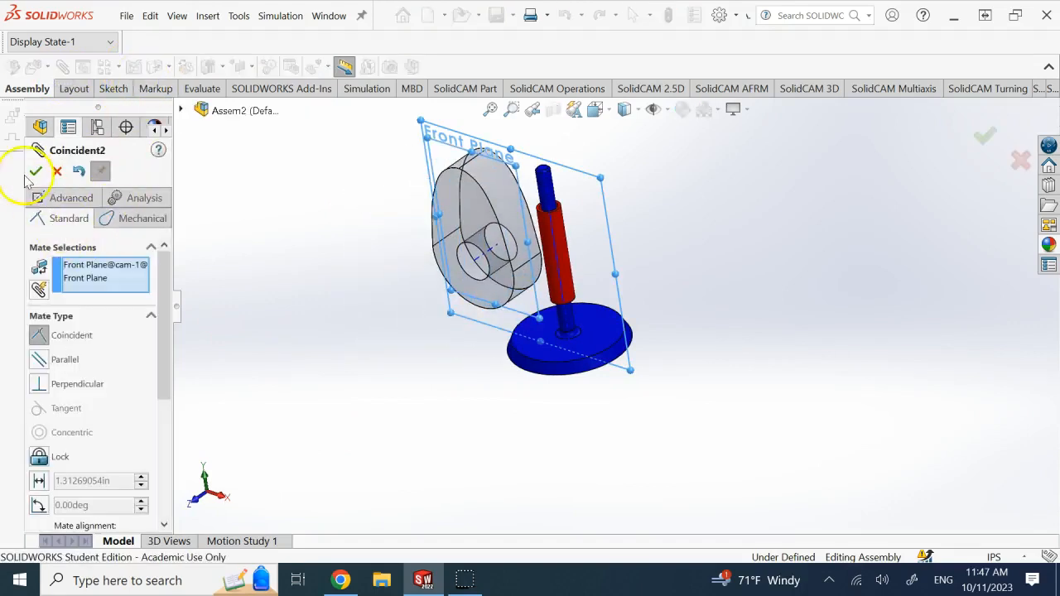
left_click(37, 170)
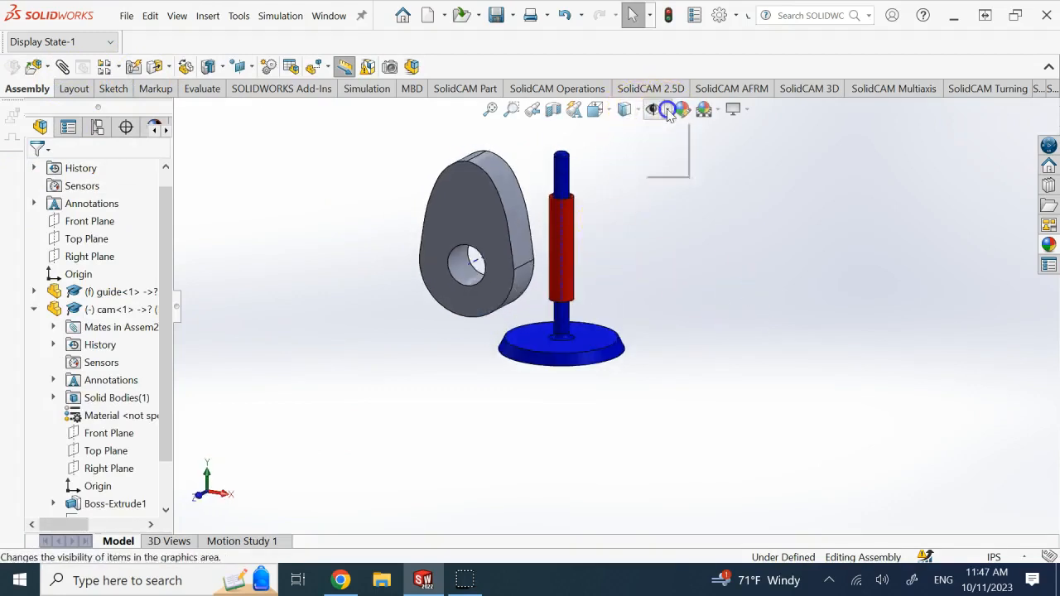
Sketch a circle on the assembly Front Plane near the follower's base.
left_click(505, 285)
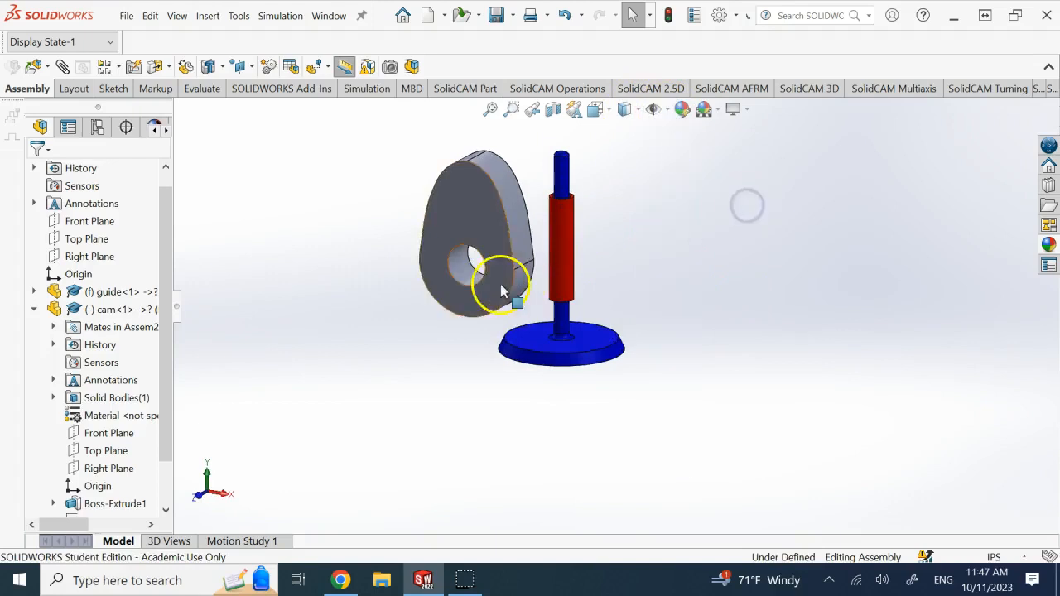
left_click_drag(500, 289, 659, 472)
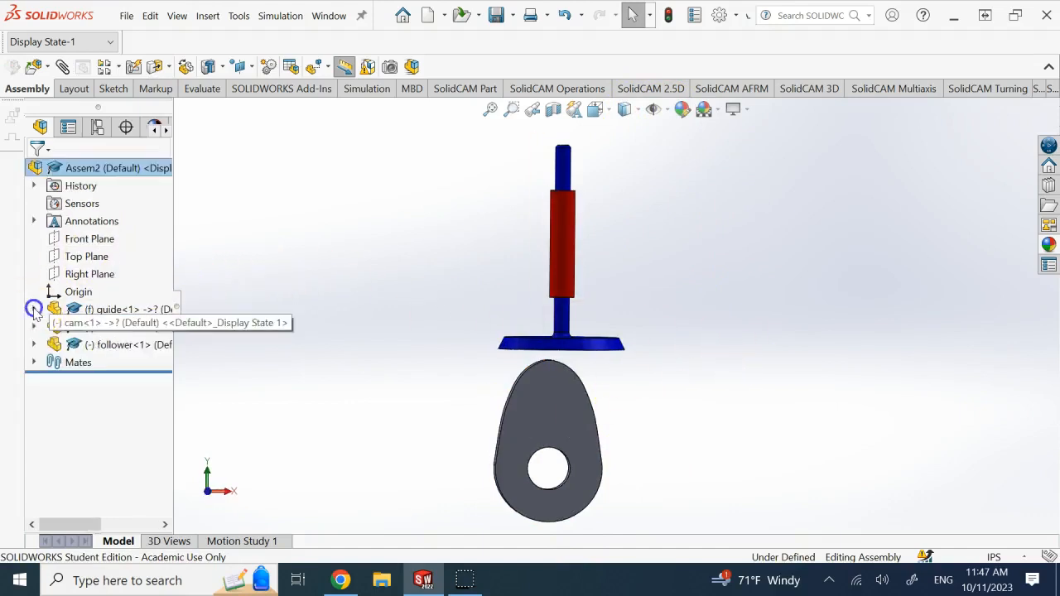
left_click(90, 239)
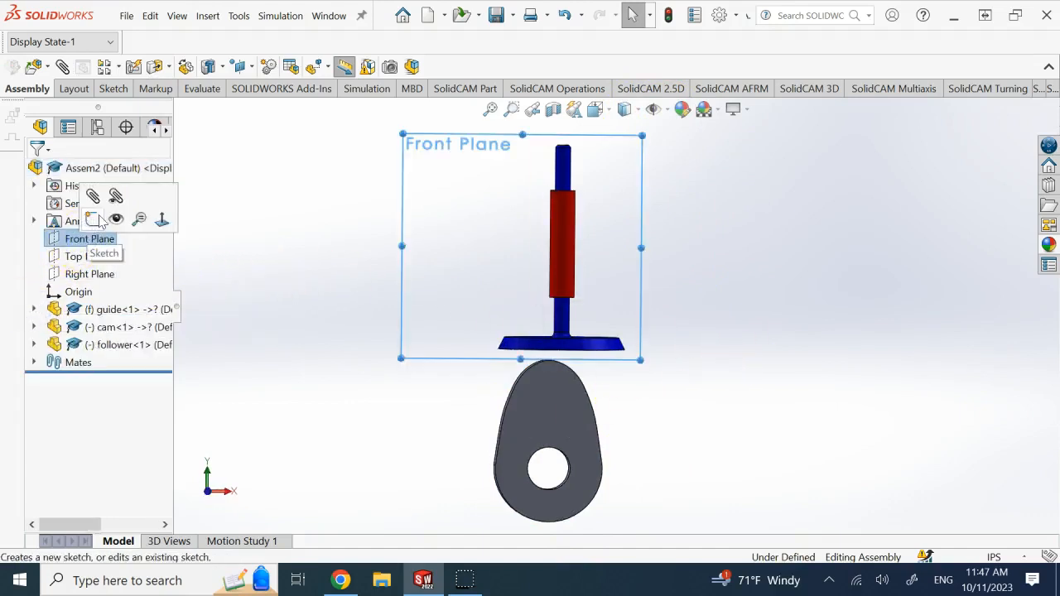
left_click(107, 219)
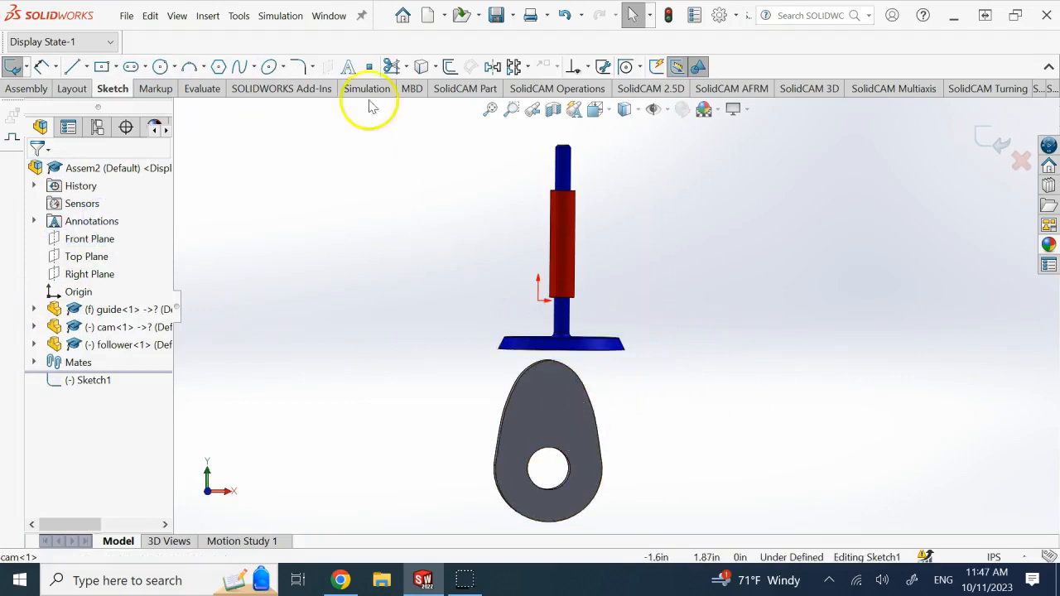
left_click(161, 66)
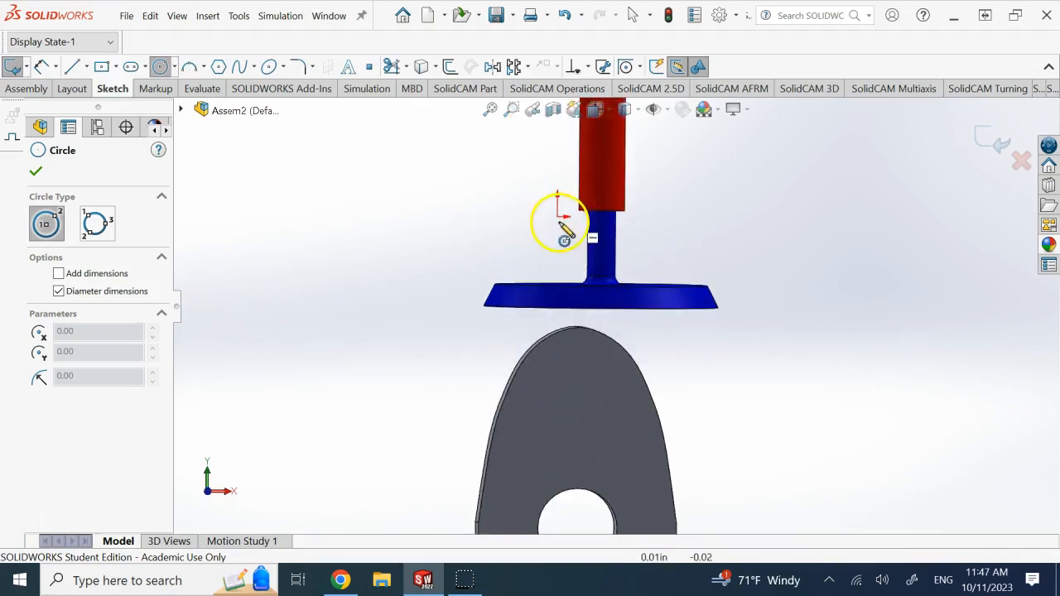
mouse_move(610, 418)
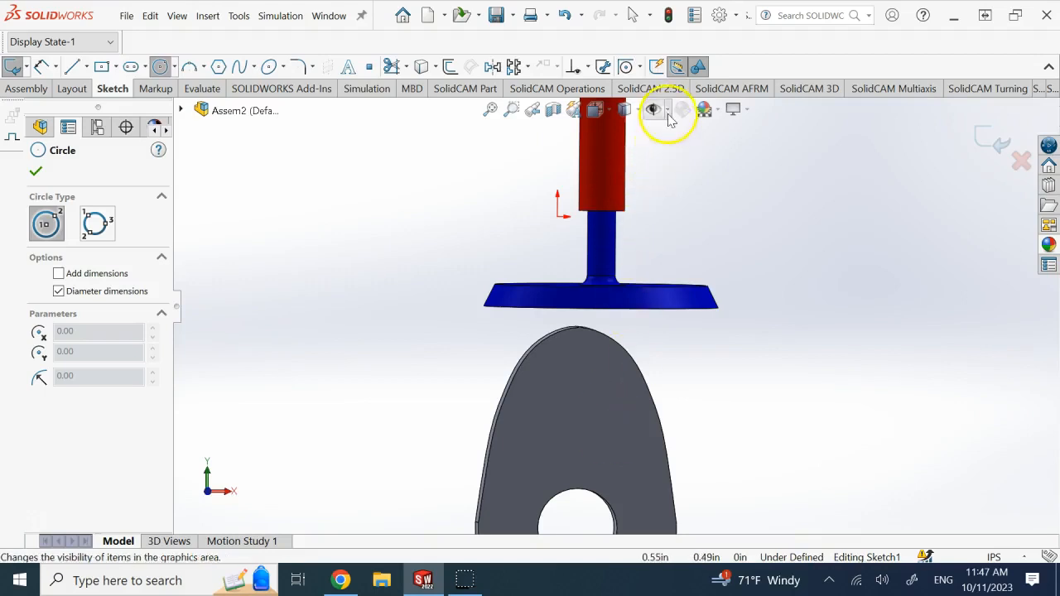
left_click(653, 110)
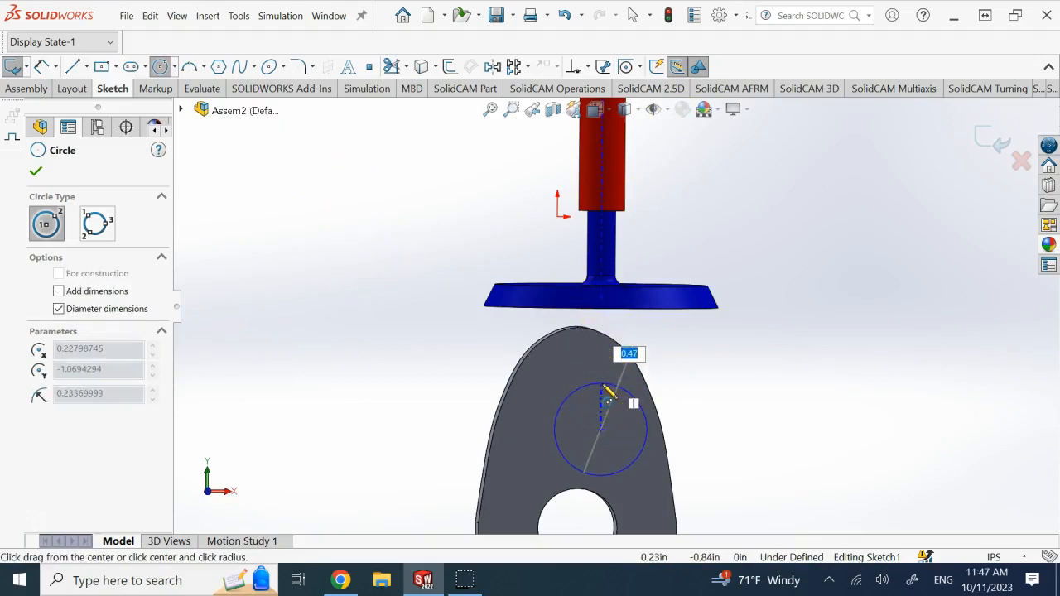
left_click(600, 429)
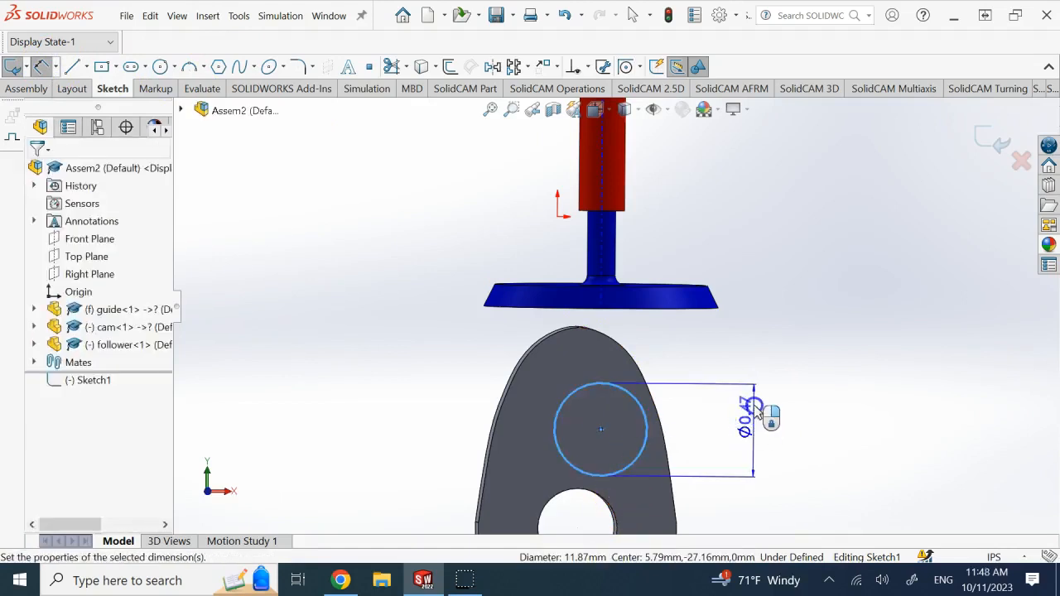
Dimension the circle to 0.40 diameter, make its centre coincident with the origin, and exit the sketch.
left_click(749, 414)
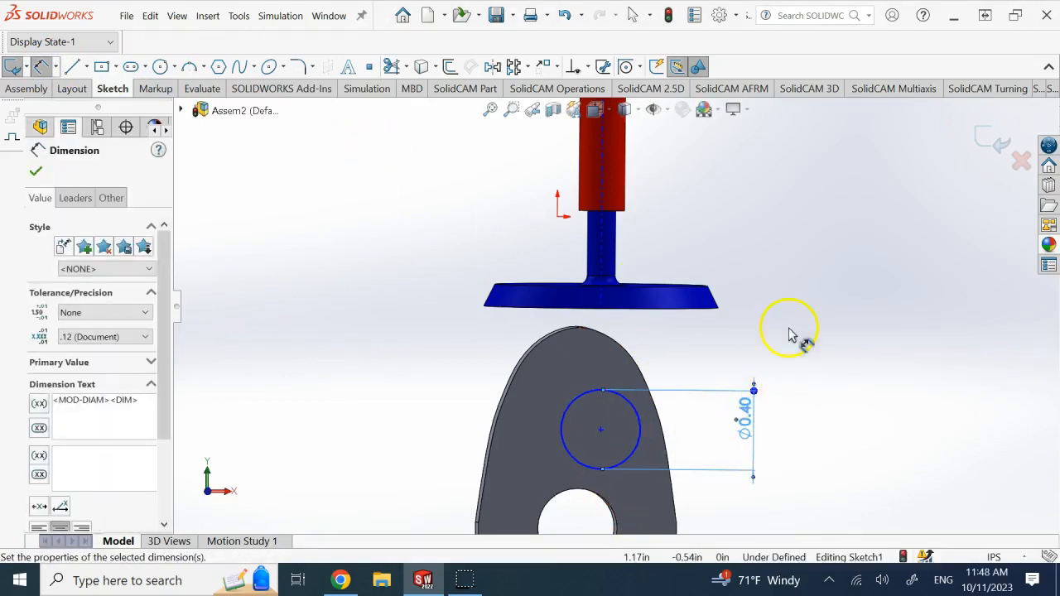
mouse_move(994, 146)
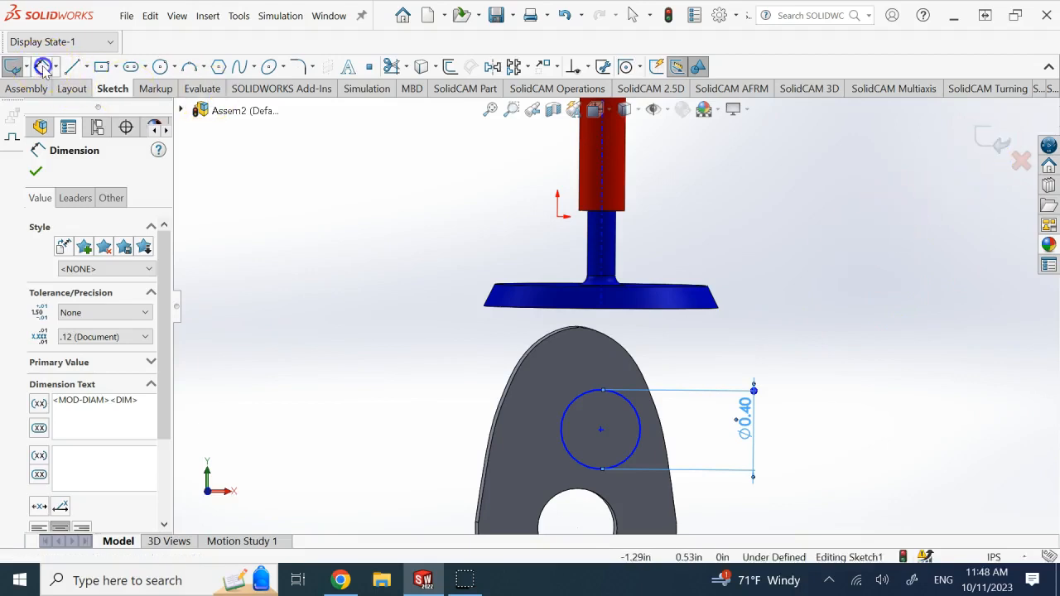
left_click(36, 171)
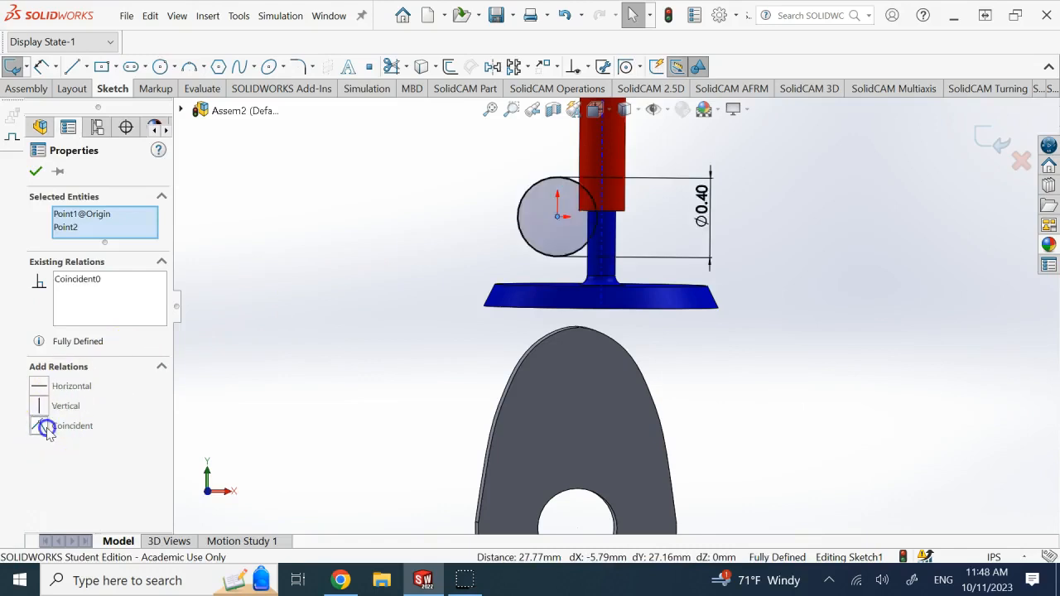
left_click(37, 171)
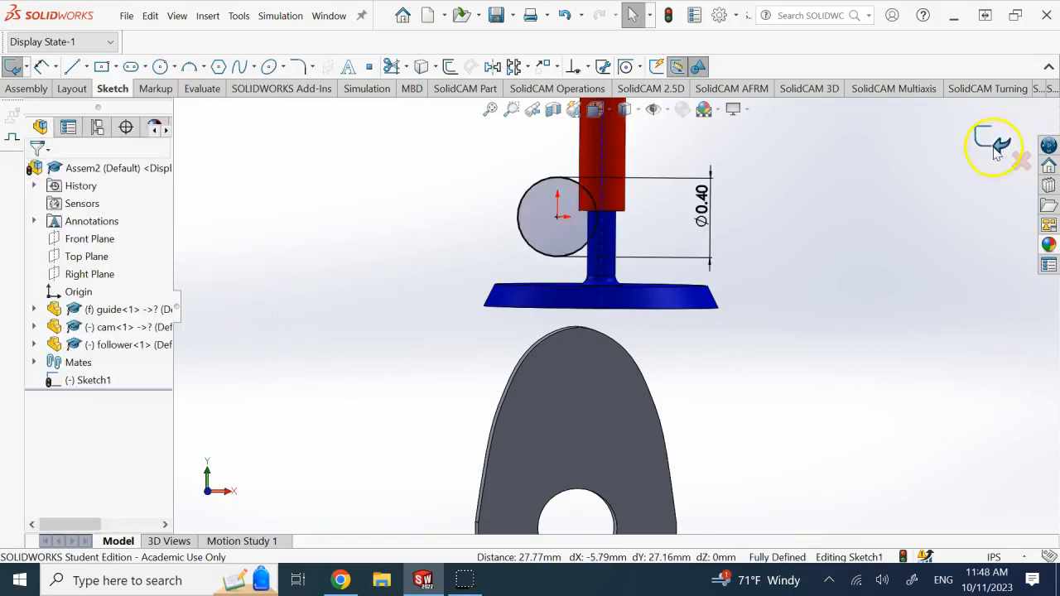
left_click(994, 146)
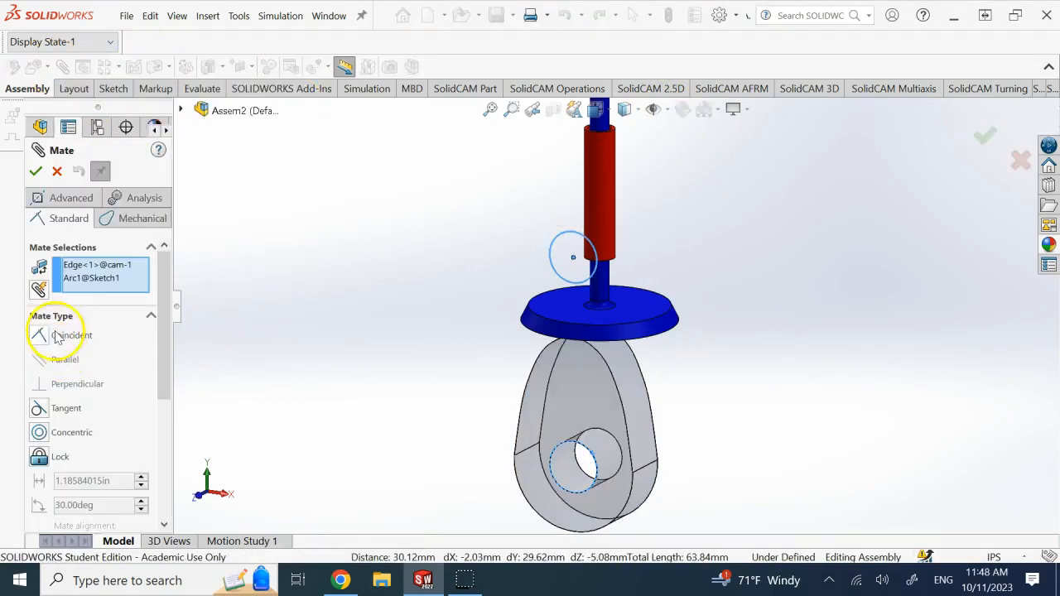
Apply a Concentric mate between the cam's circular edge and Arc1@Sketch1.
left_click(71, 433)
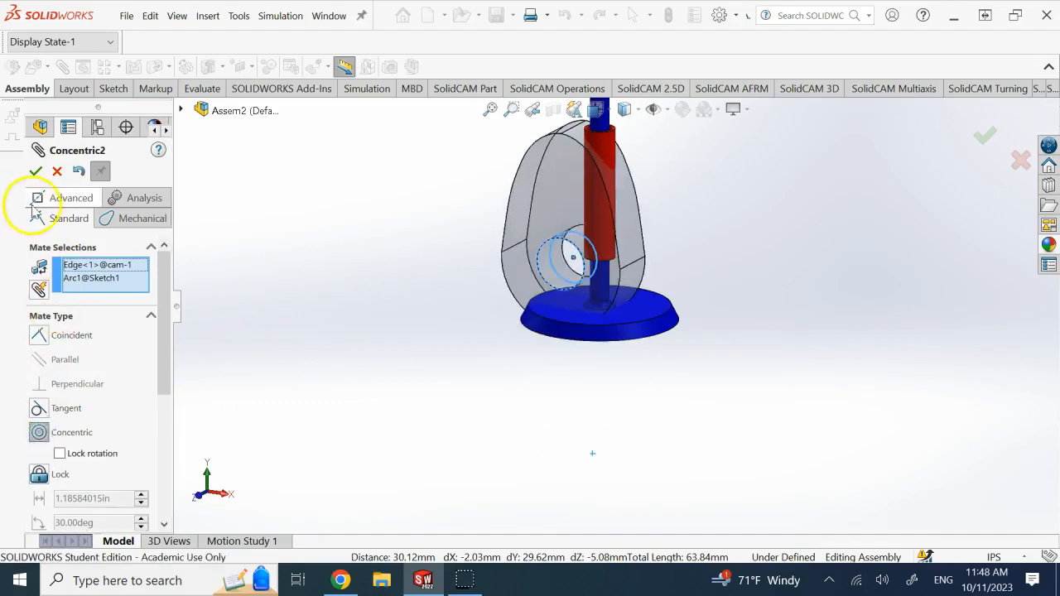
left_click(36, 170)
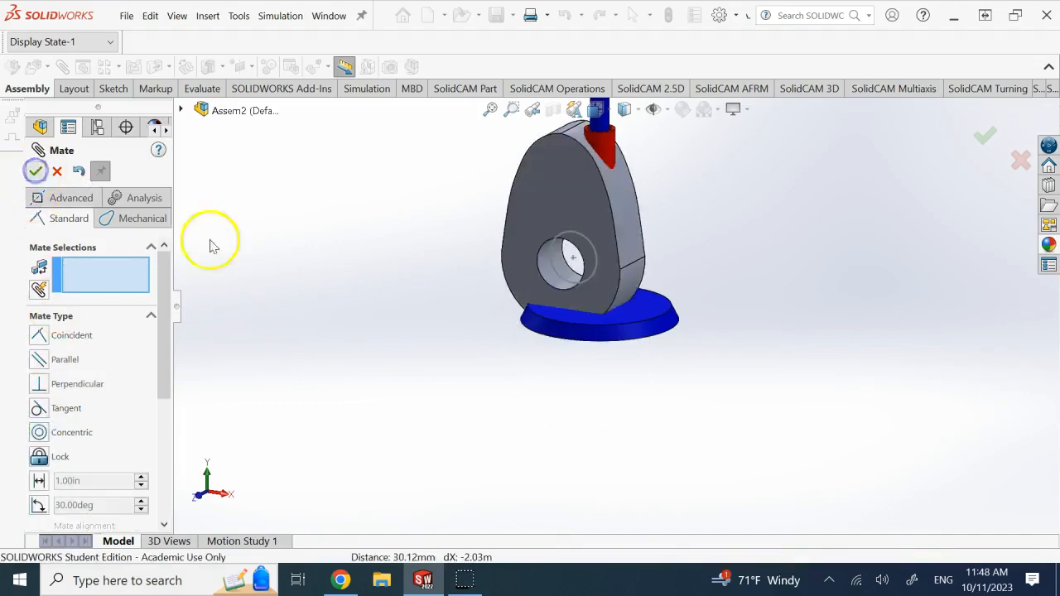
left_click(37, 171)
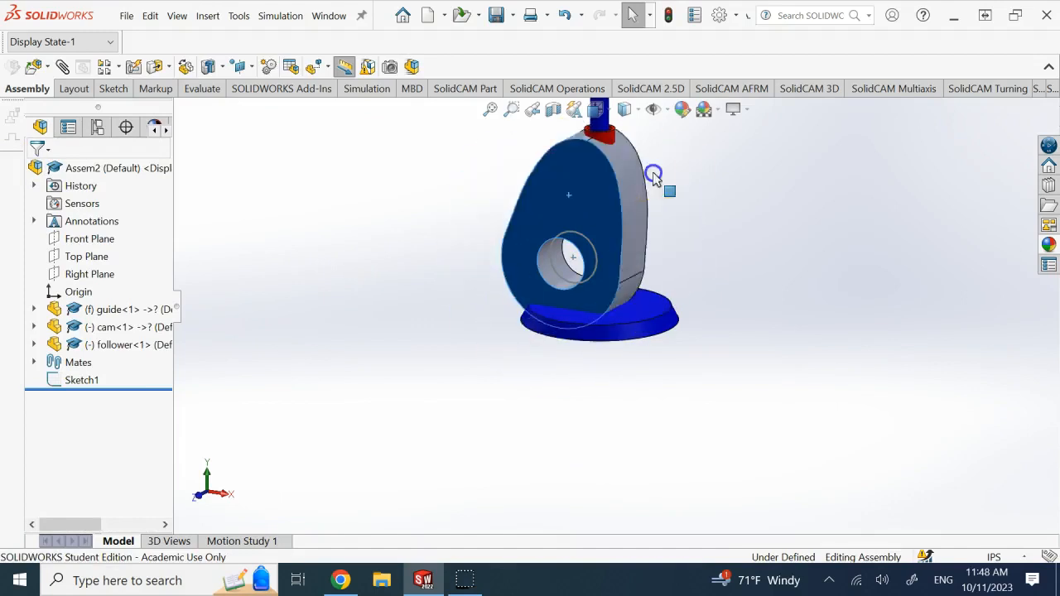
View the assembly head-on from the front and select the guide.
left_click(629, 249)
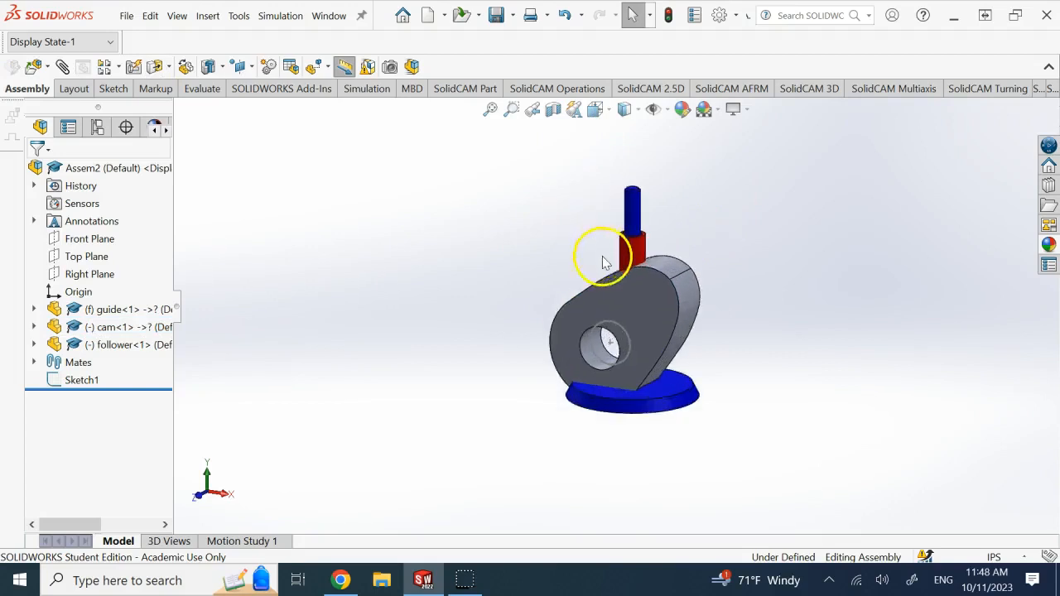
left_click(629, 285)
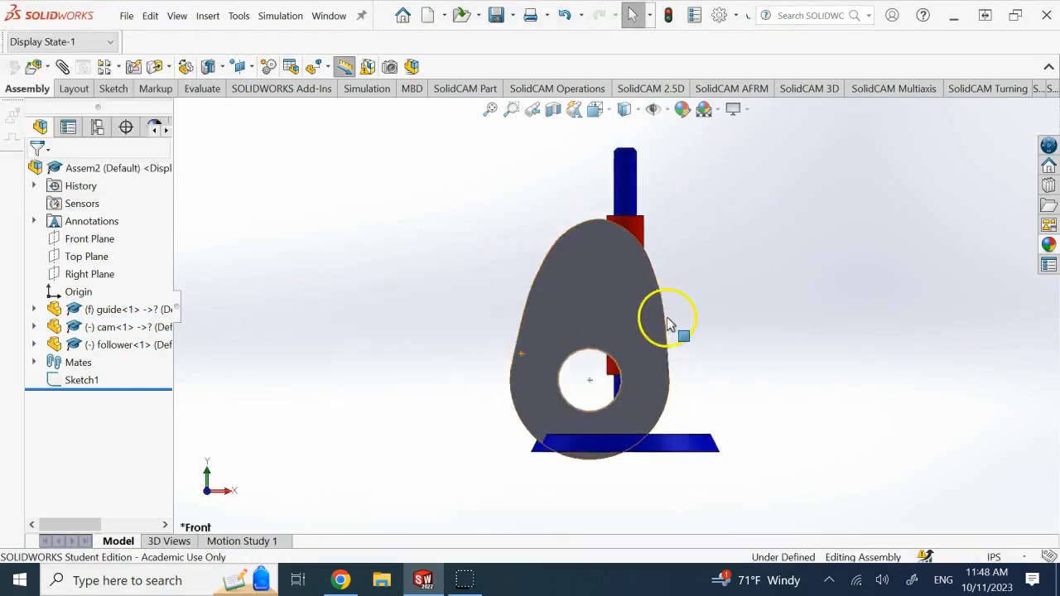
left_click(112, 310)
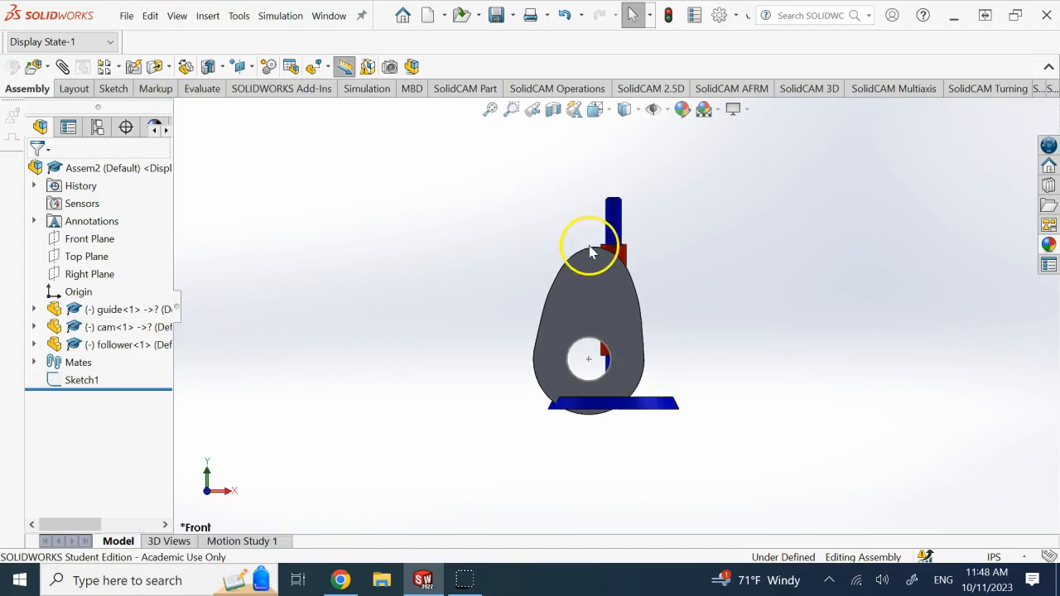
left_click(598, 109)
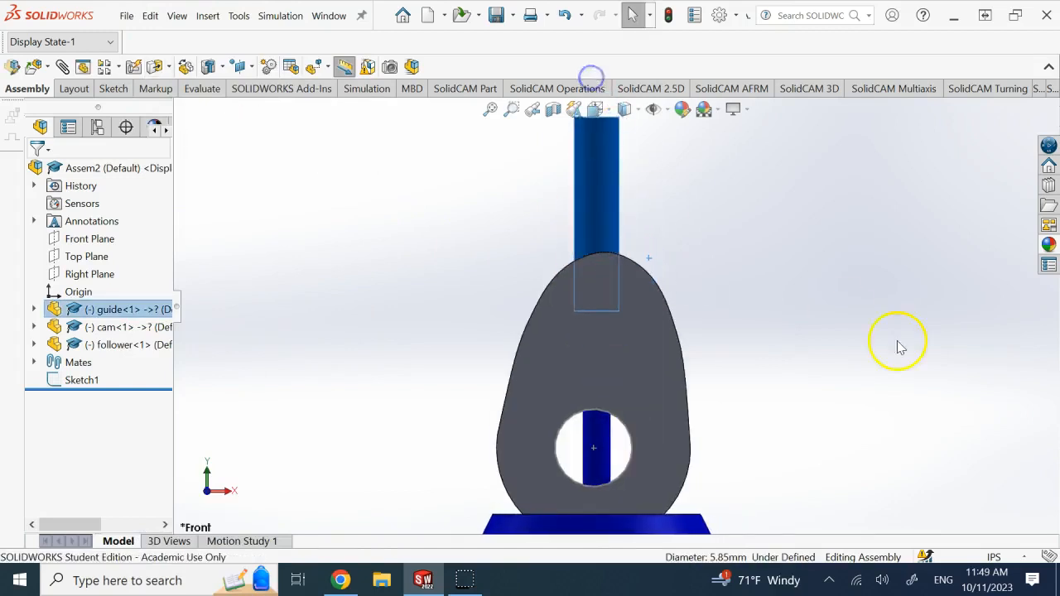
mouse_move(610, 198)
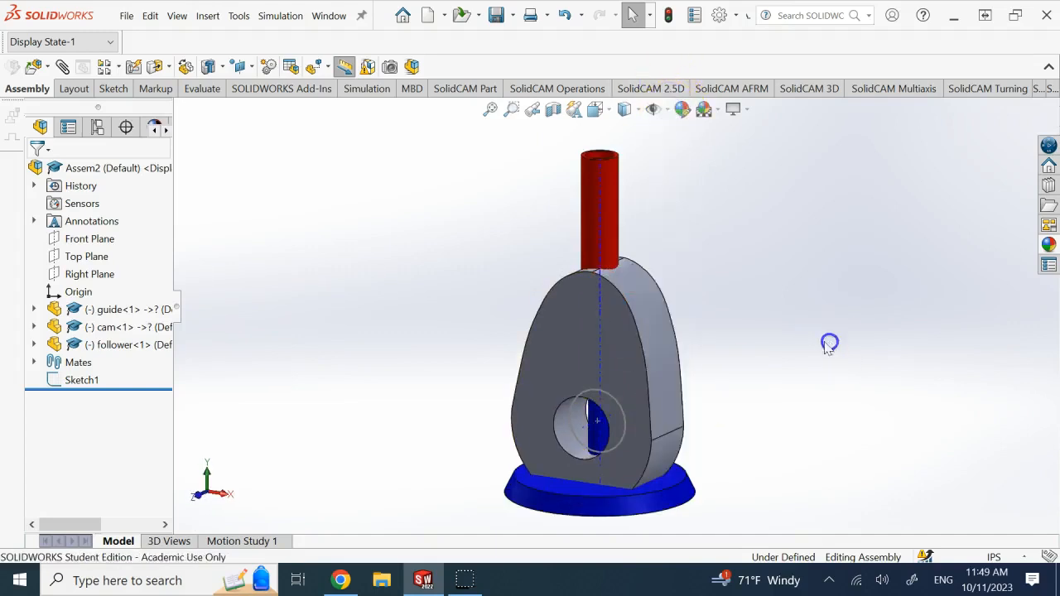
Apply a Coincident mate between the follower's Axis1 and Point2@Sketch1.
left_click(597, 422)
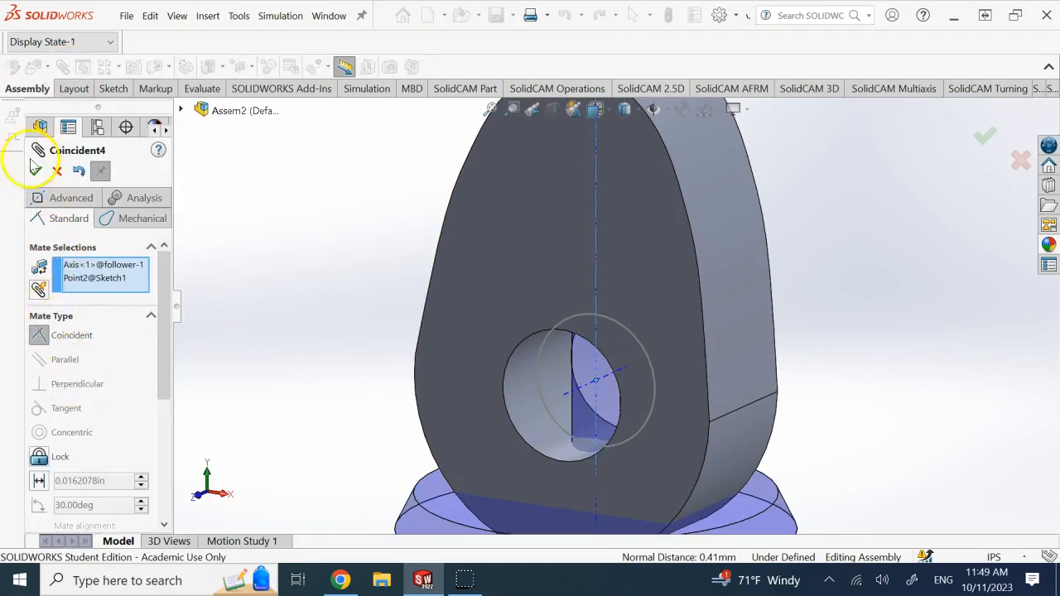
left_click(56, 169)
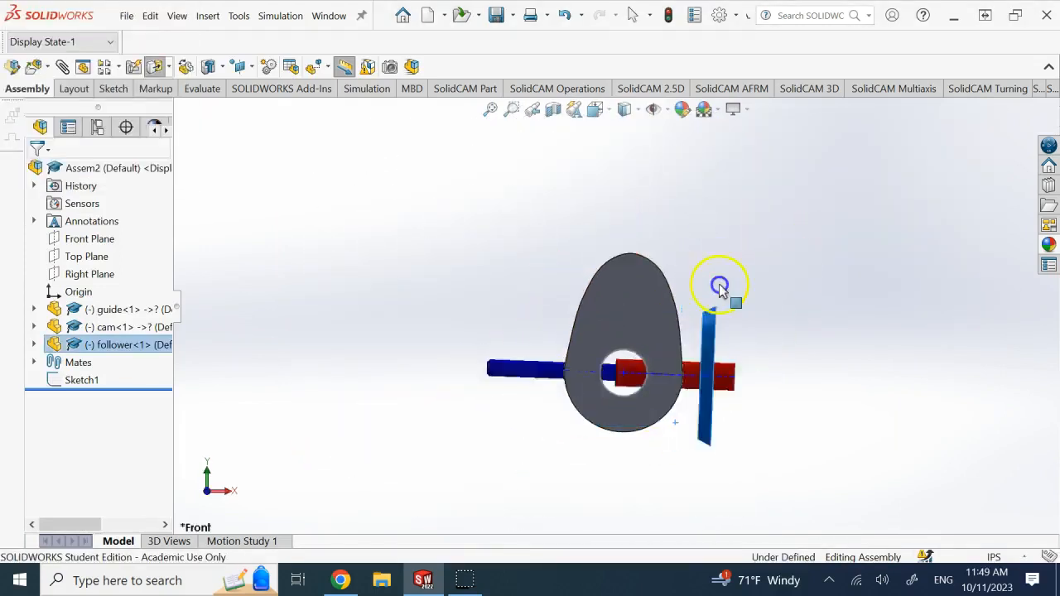
Drag the follower around to test its remaining free movement.
left_click_drag(721, 285, 679, 216)
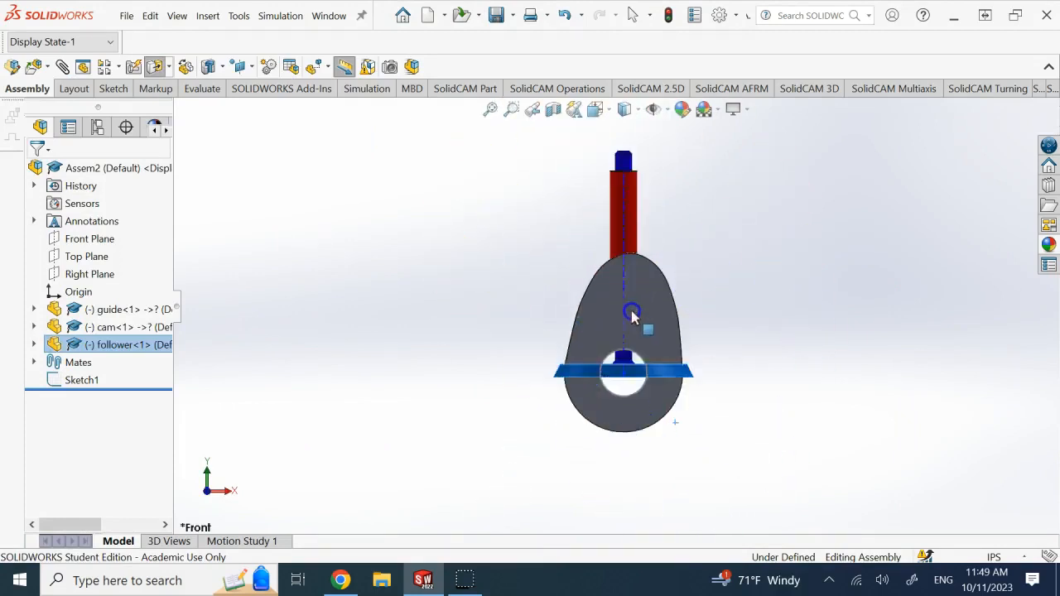
left_click_drag(633, 315, 687, 340)
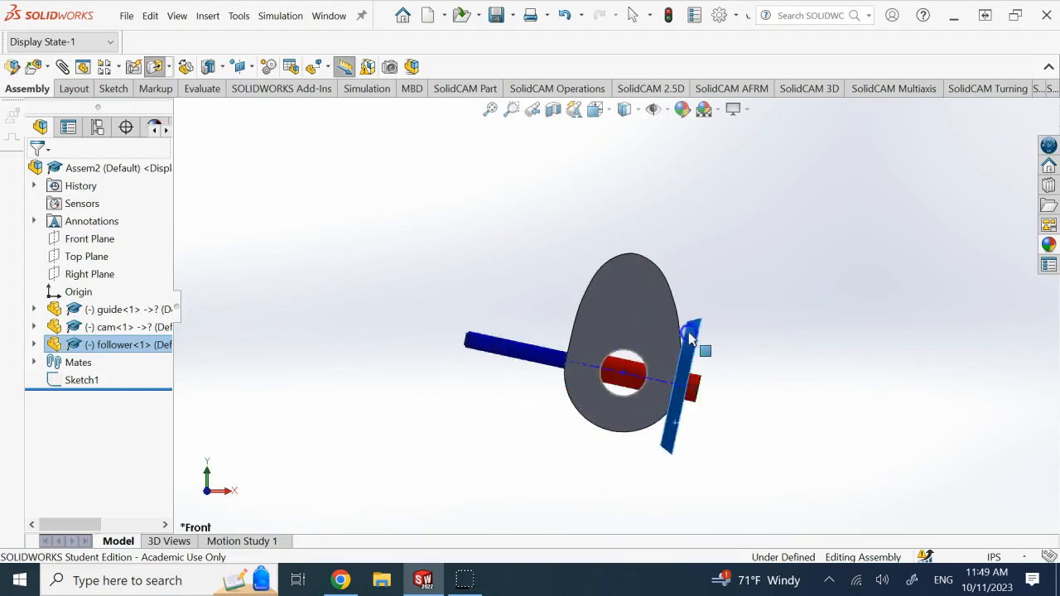
left_click_drag(693, 328, 742, 368)
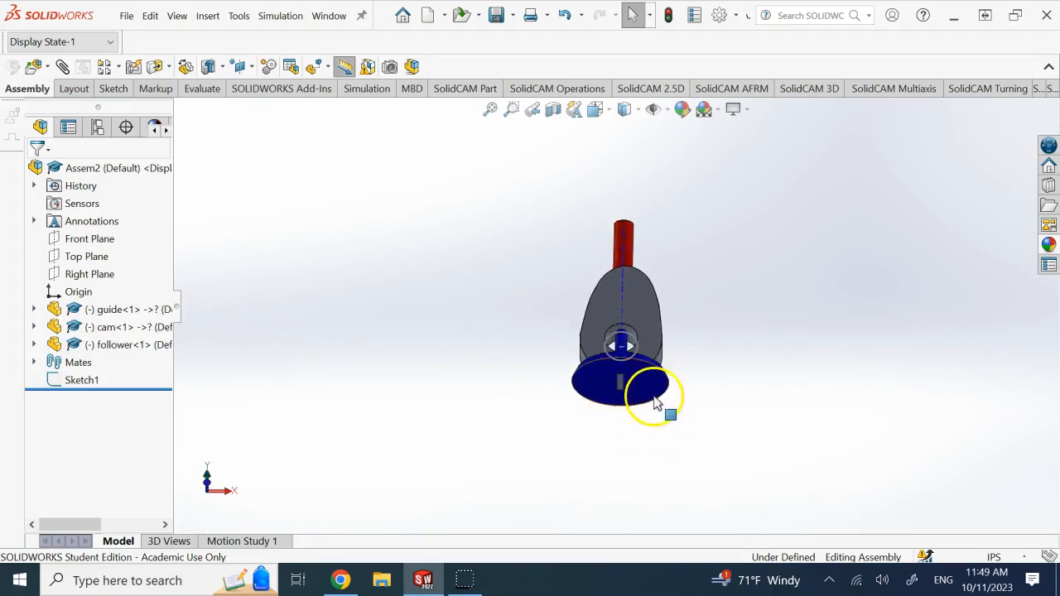
Apply a Parallel mate between the follower's flat face and the Top Plane, then view from the front.
left_click(124, 344)
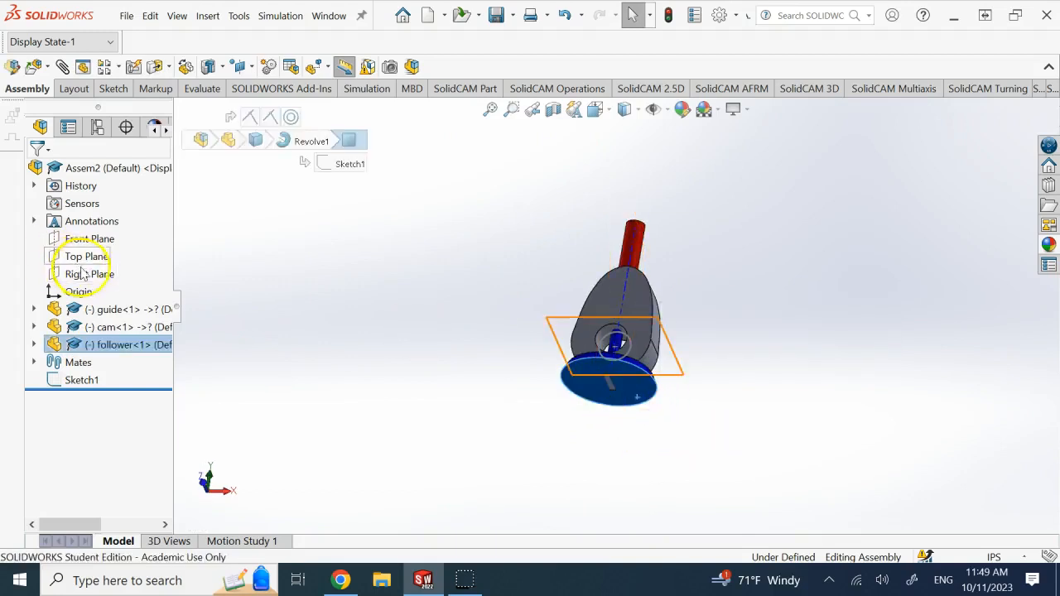
left_click(87, 255)
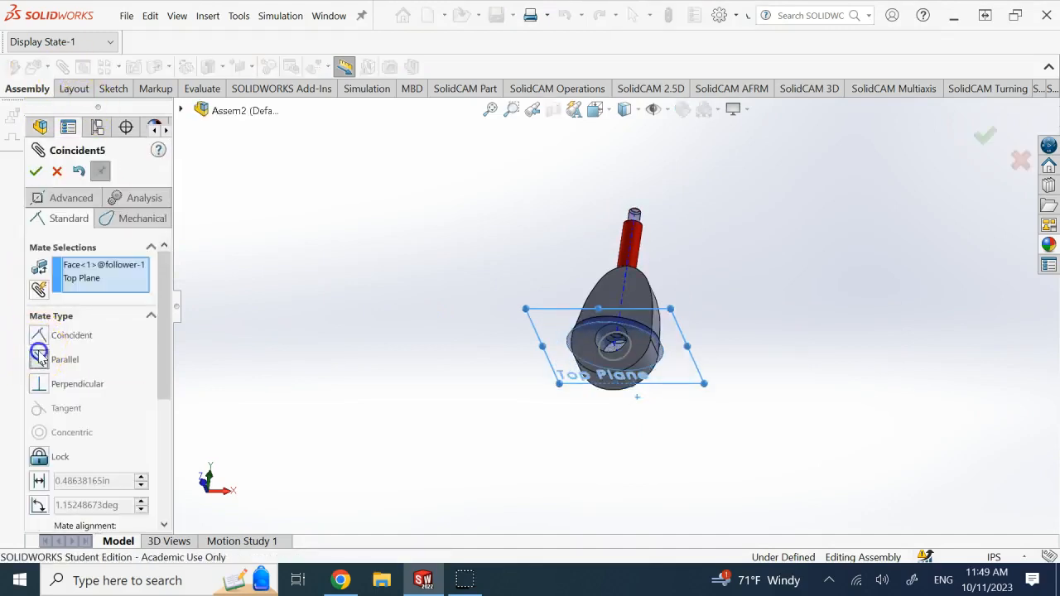
left_click(56, 170)
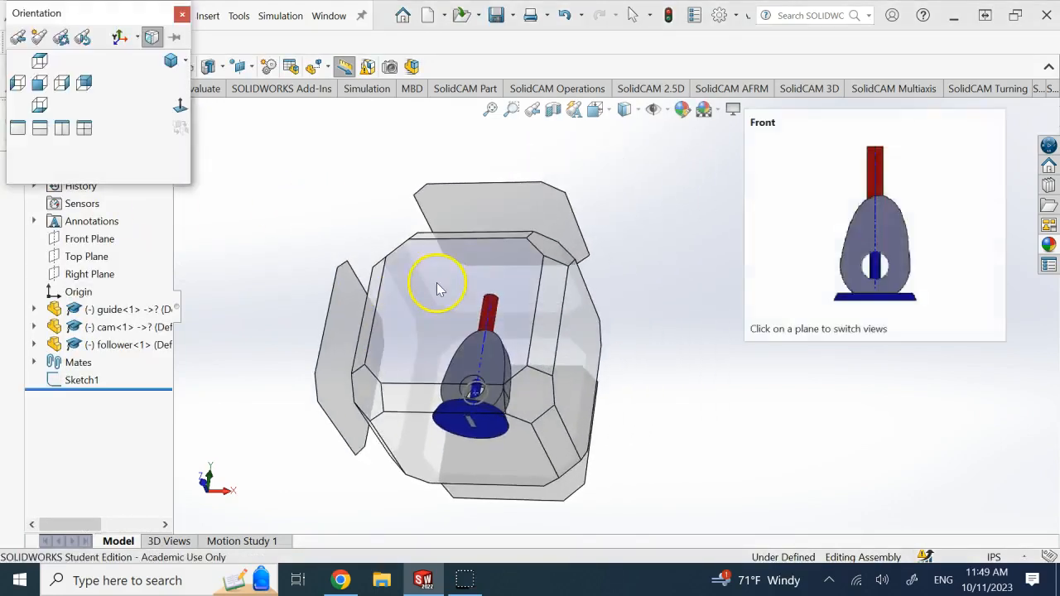
left_click(875, 224)
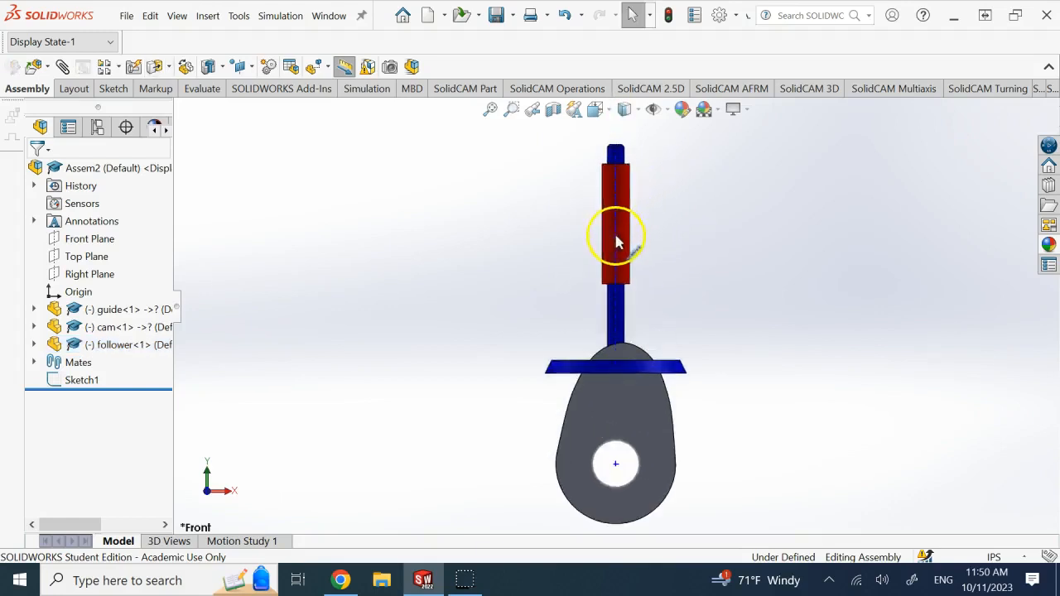
left_click(616, 232)
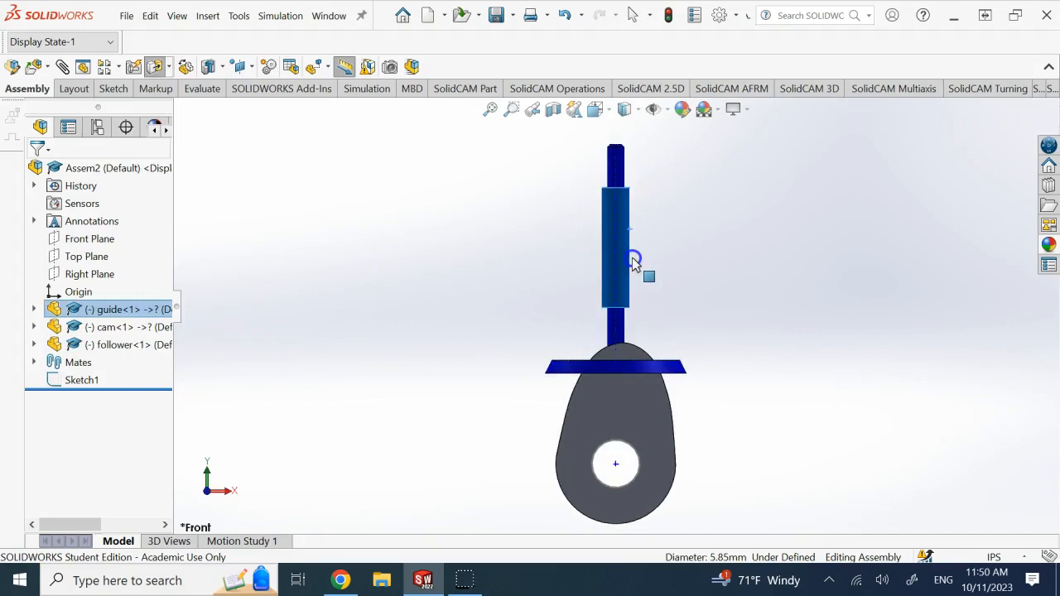
left_click_drag(633, 262, 749, 298)
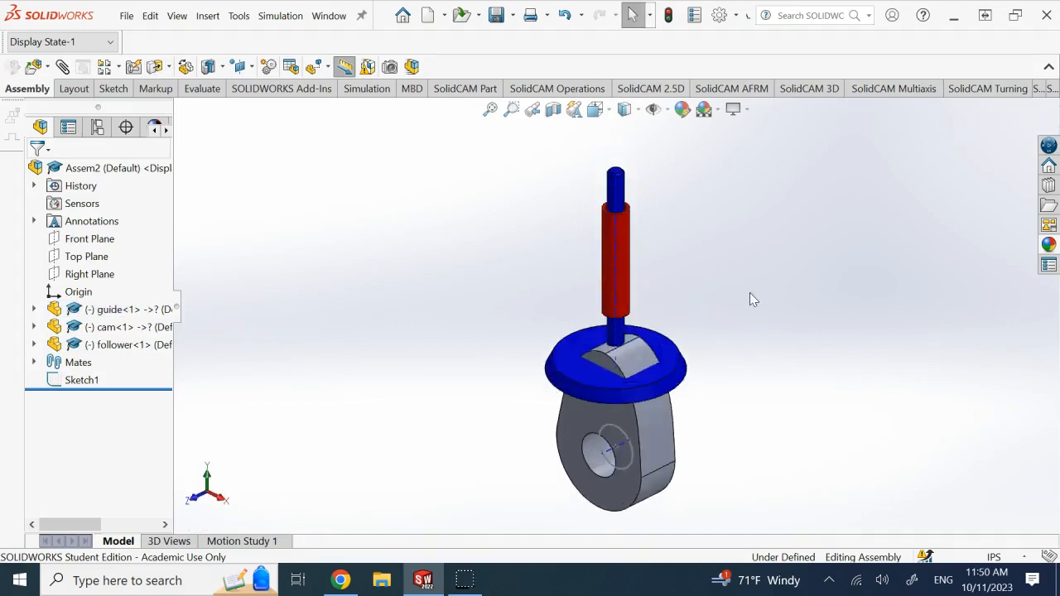
mouse_move(116, 310)
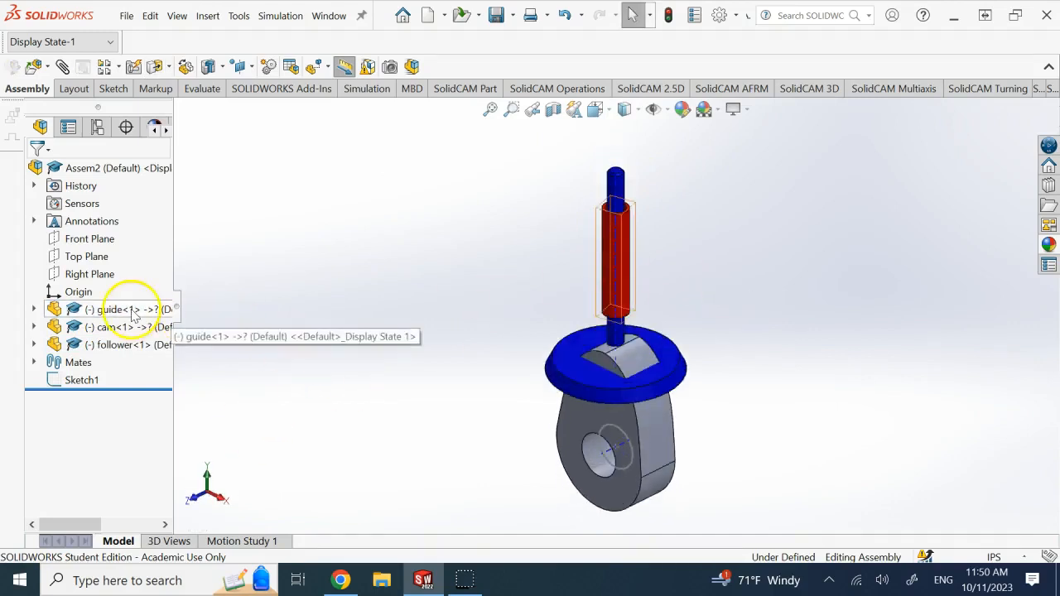
Fix the guide component, drag-test the follower along it, and begin a new mate.
right_click(116, 310)
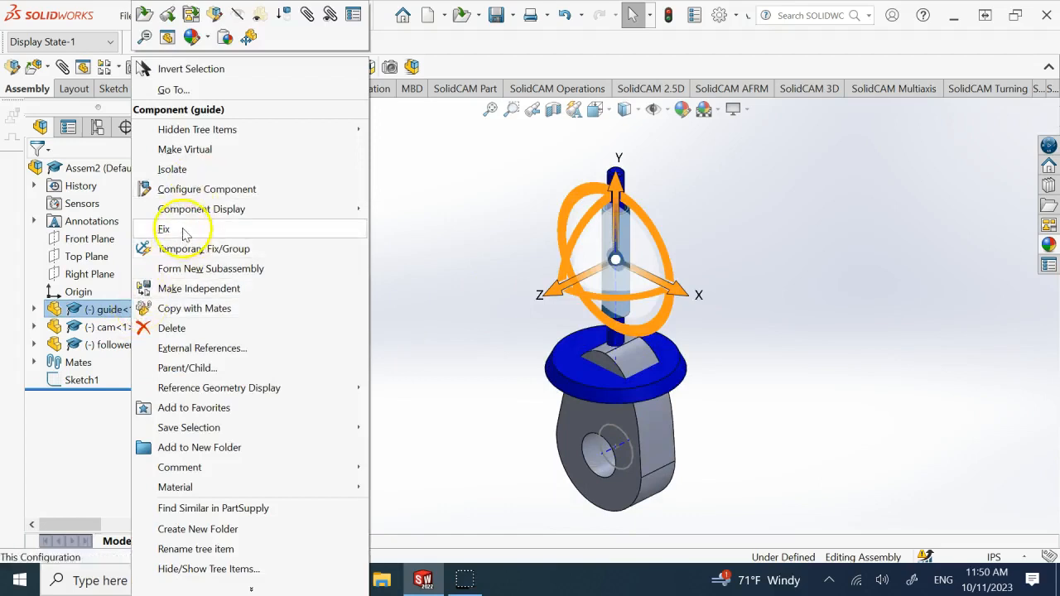
left_click(164, 229)
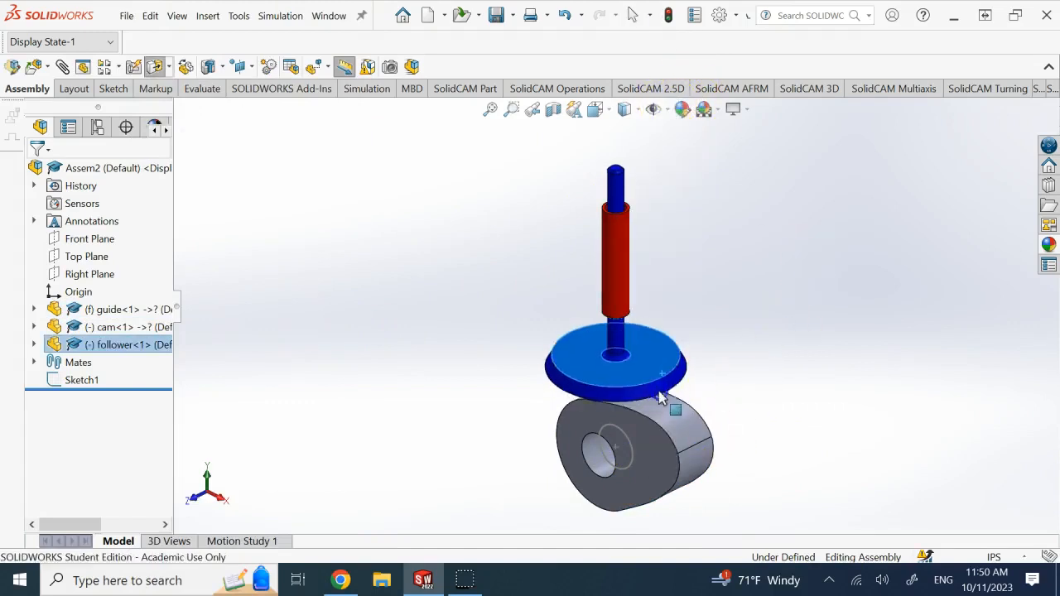
left_click_drag(659, 398, 627, 368)
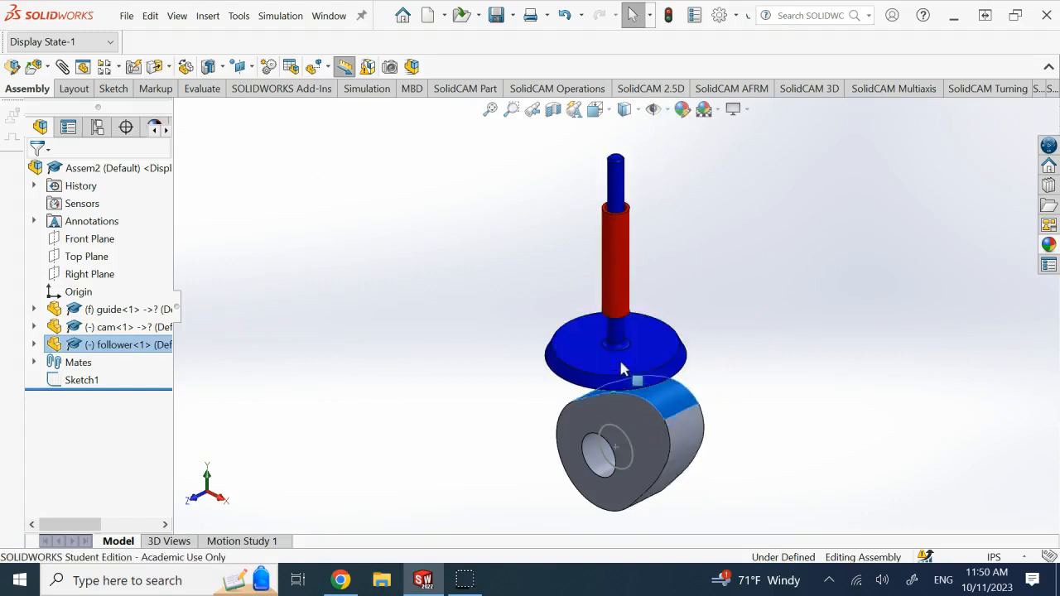
left_click(646, 464)
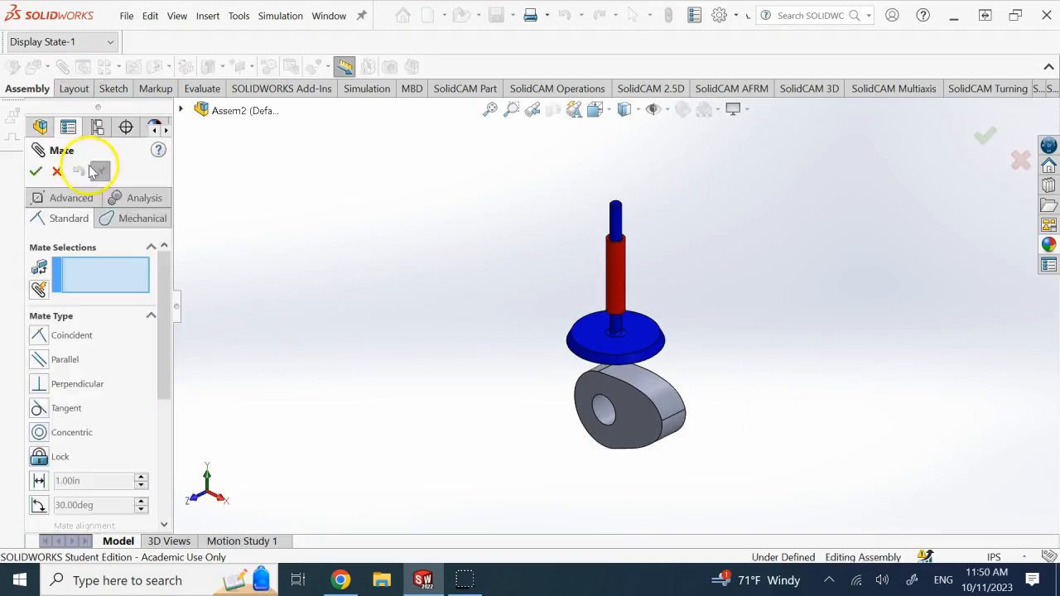
Add a Mechanical Cam mate with the cam's outer face as path and the follower disc face as follower.
left_click(143, 219)
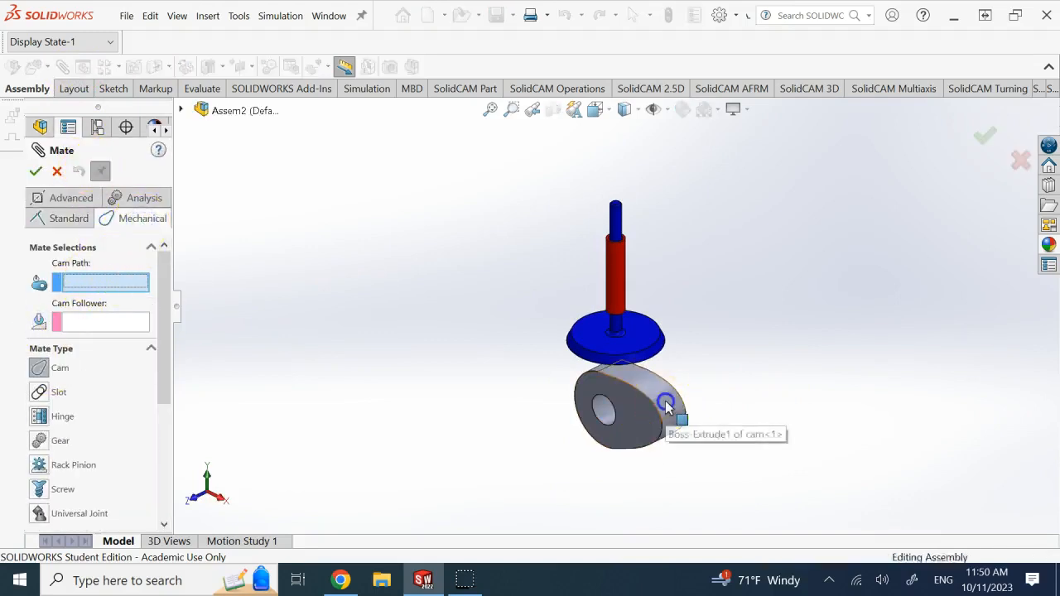
left_click(666, 403)
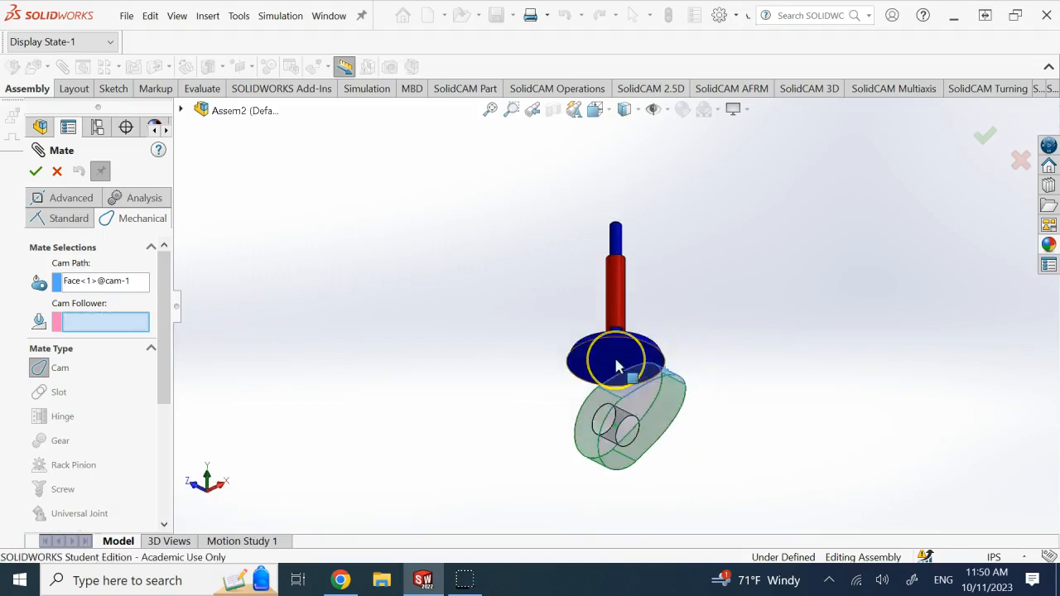
mouse_move(617, 373)
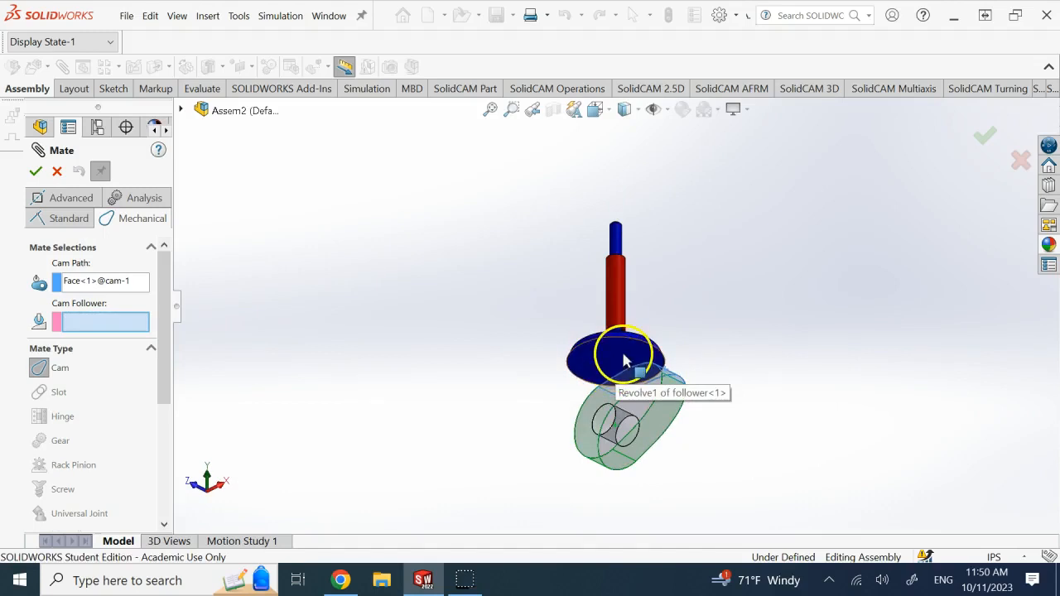
left_click(616, 361)
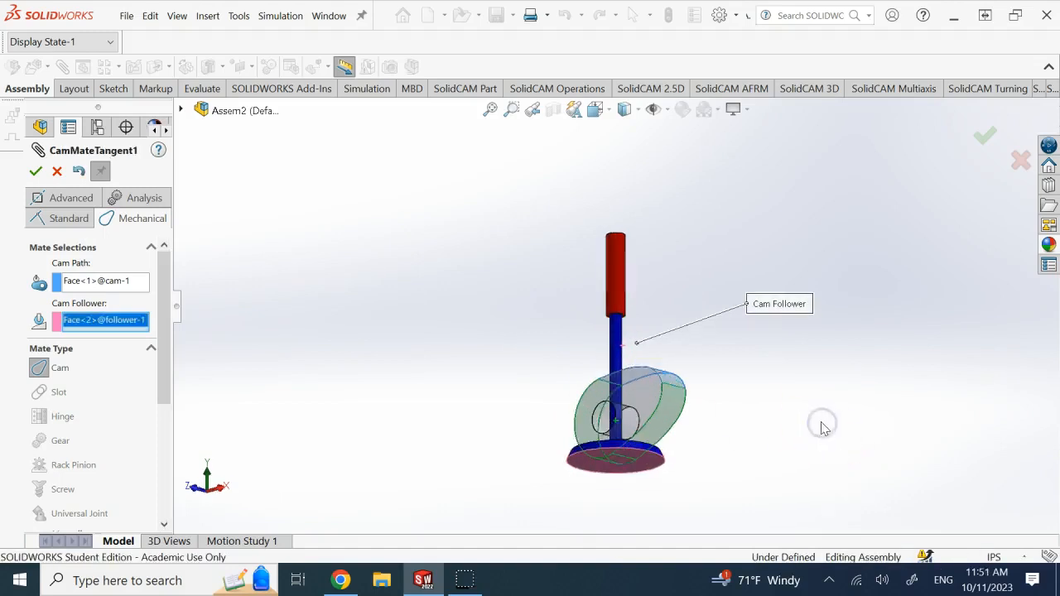
left_click(37, 170)
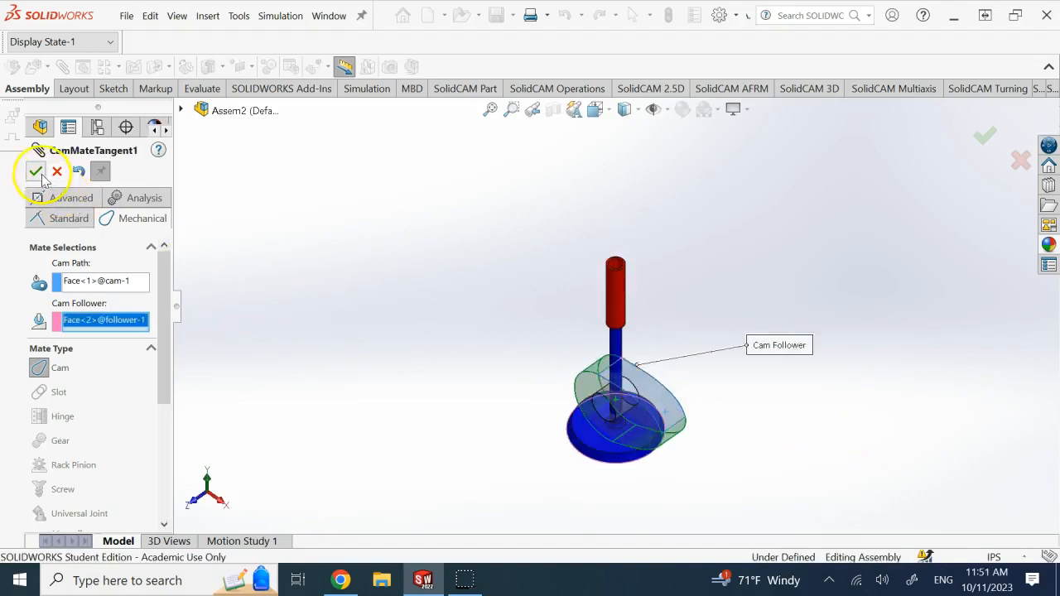
left_click(36, 171)
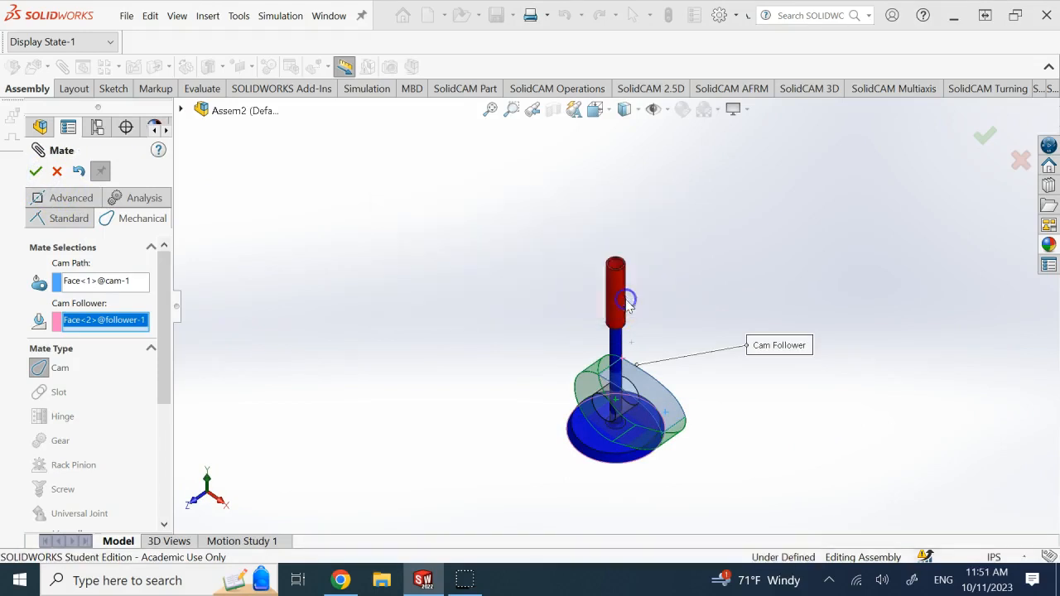
Rotate the cam by dragging to verify the follower travels, then bring up Motion Study 1.
left_click(40, 171)
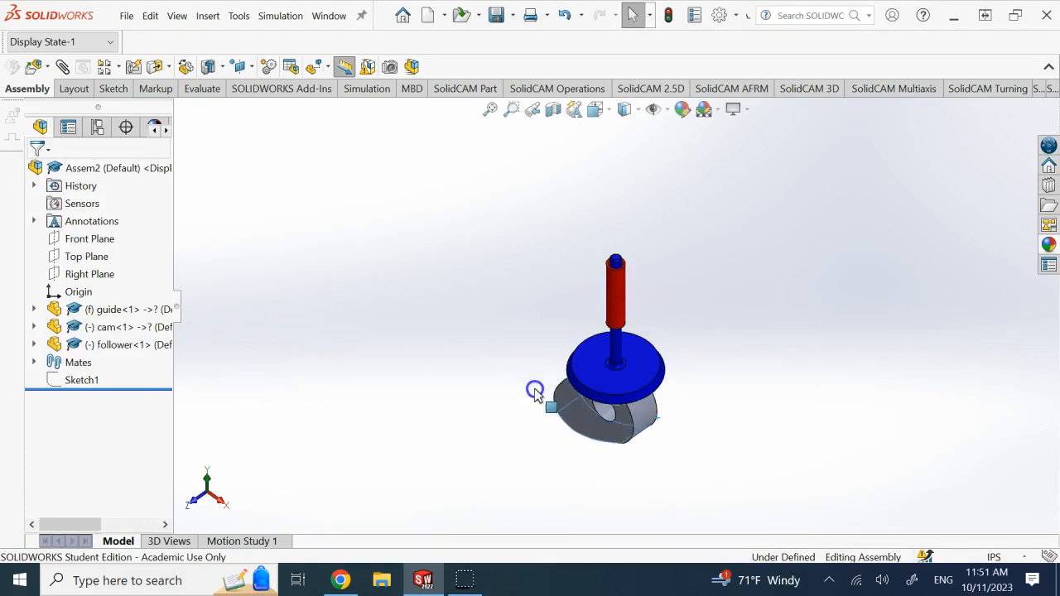
left_click_drag(535, 391, 563, 450)
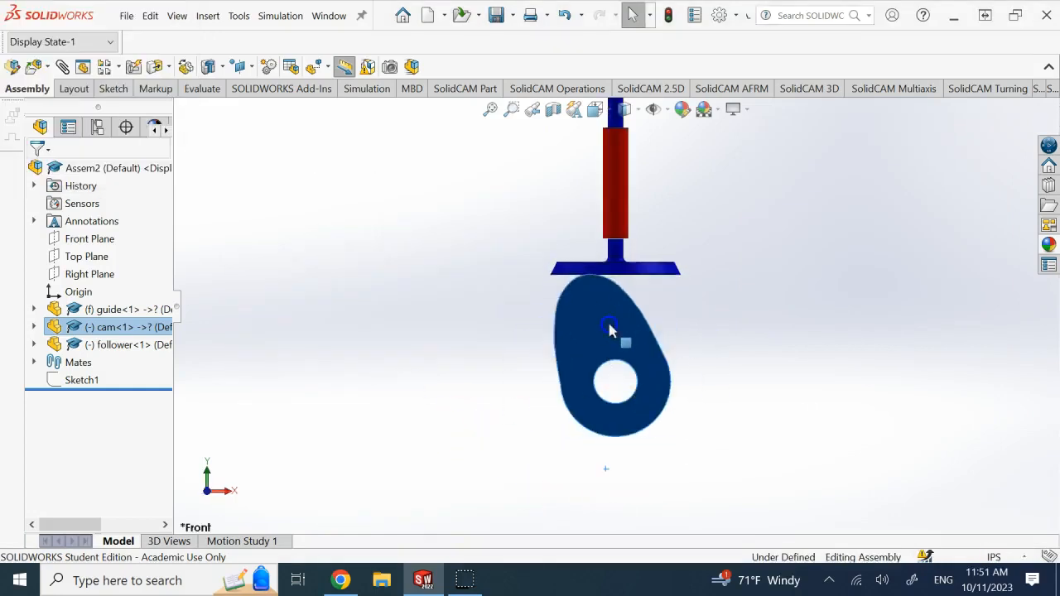
left_click_drag(611, 328, 598, 417)
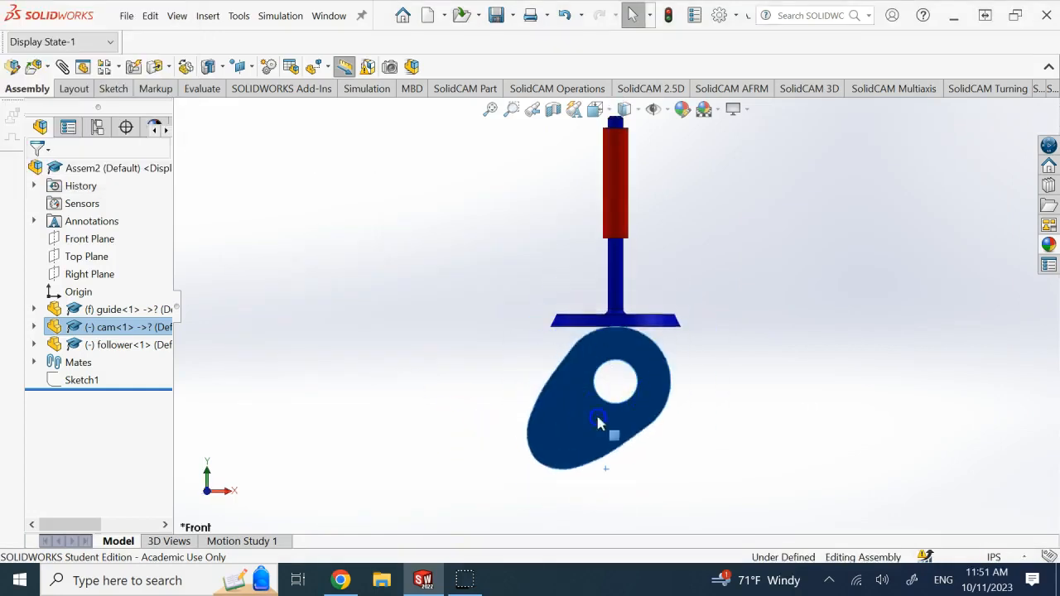
left_click_drag(600, 417, 603, 330)
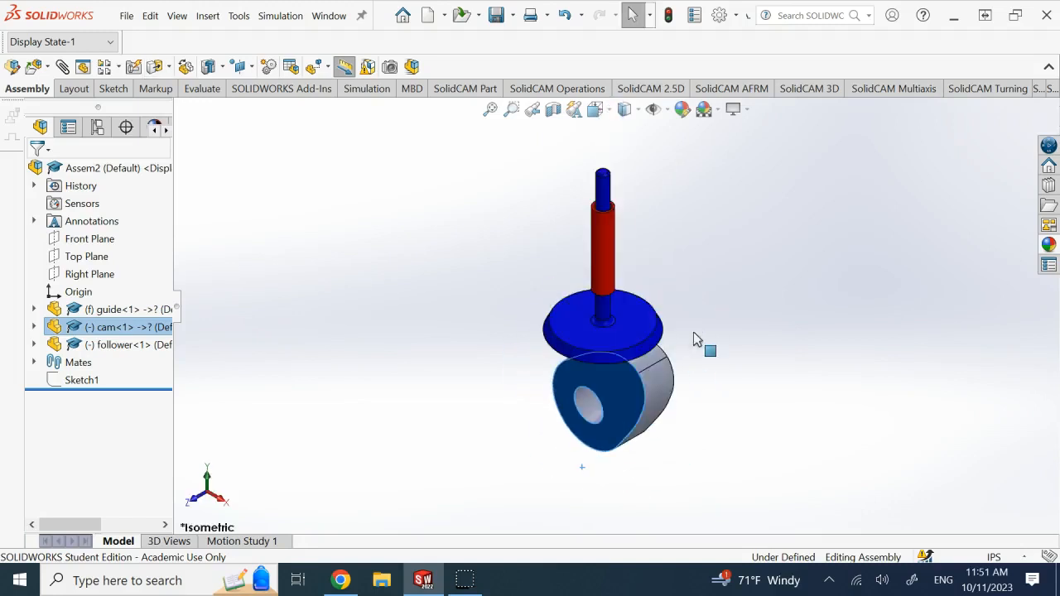
left_click(679, 378)
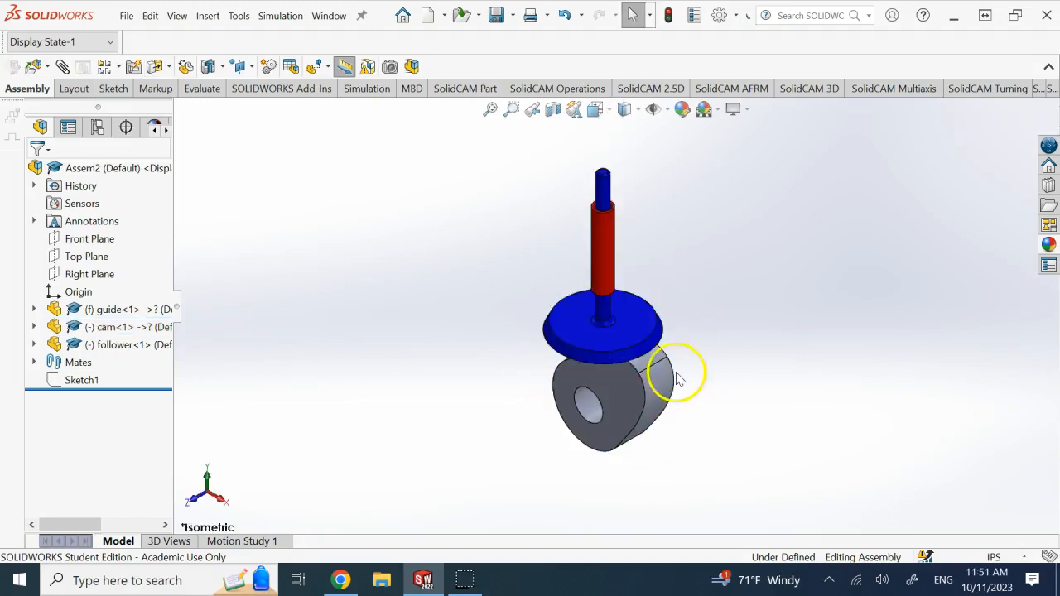
left_click(242, 540)
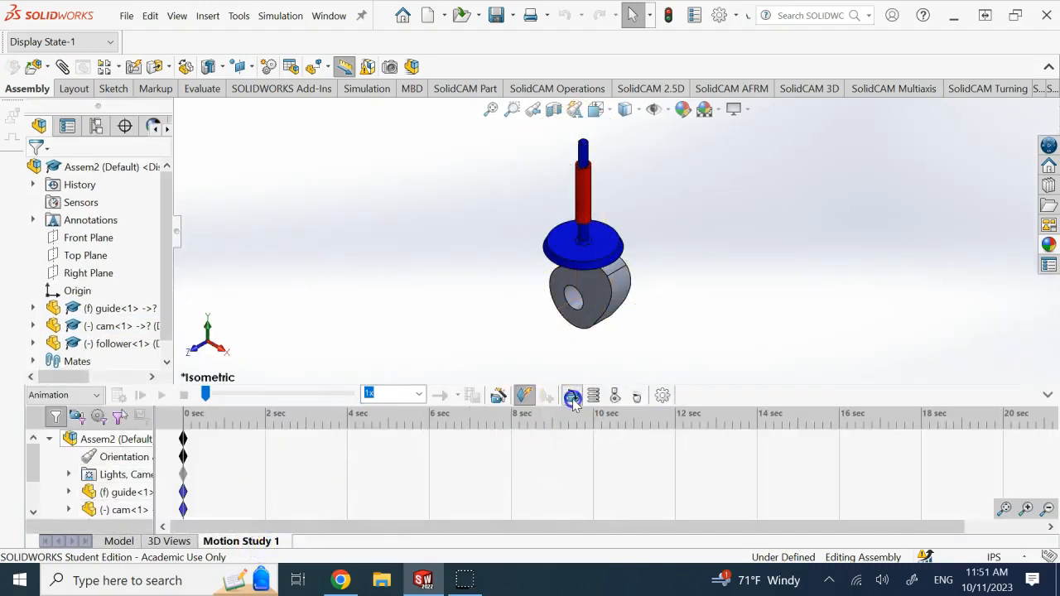
Add a rotary motor located on the cam's central hole edge.
left_click(573, 394)
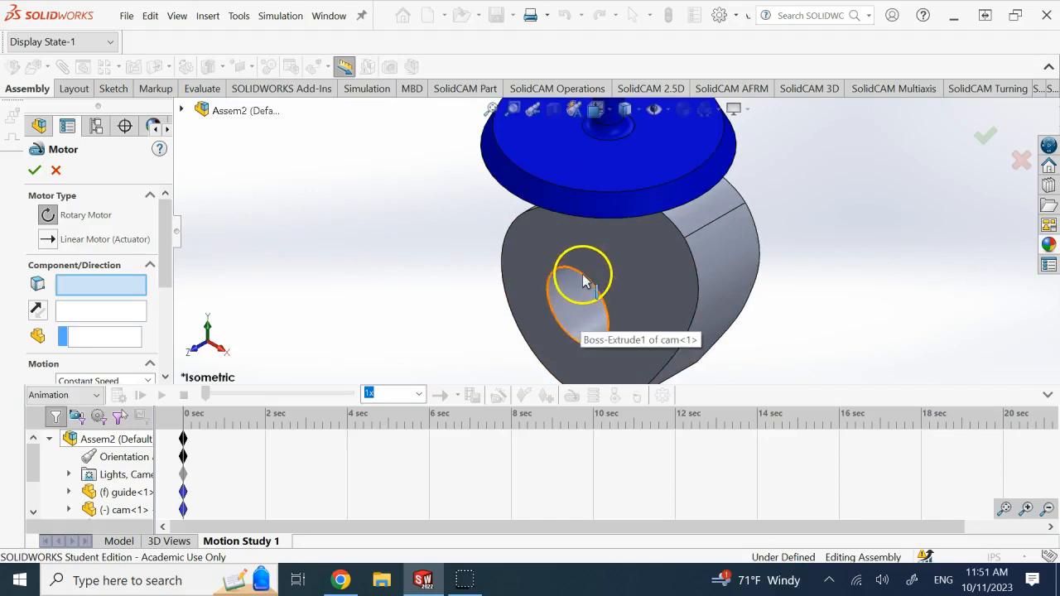
left_click(580, 274)
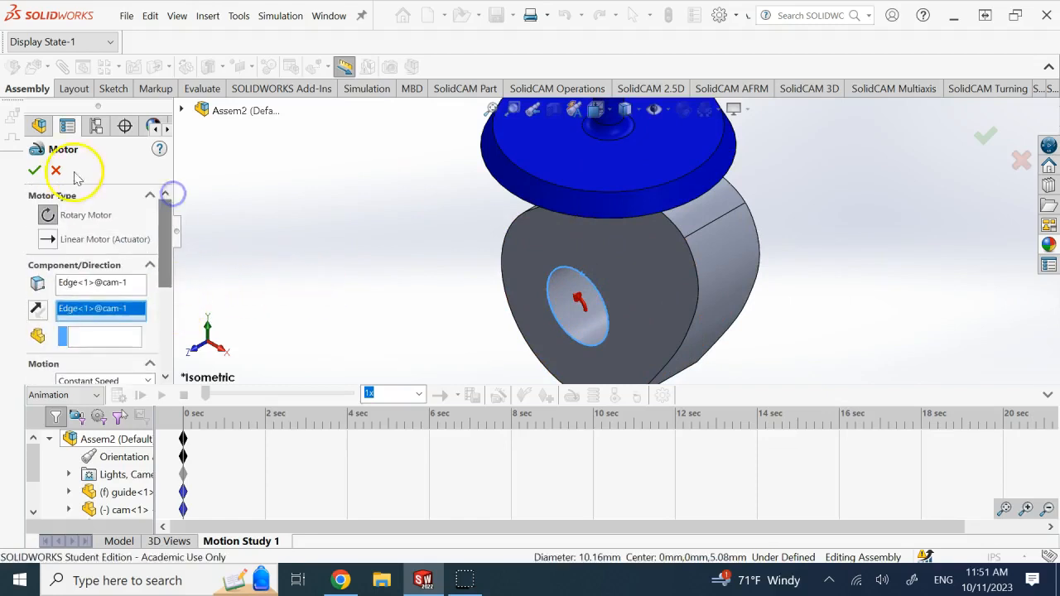
left_click(34, 171)
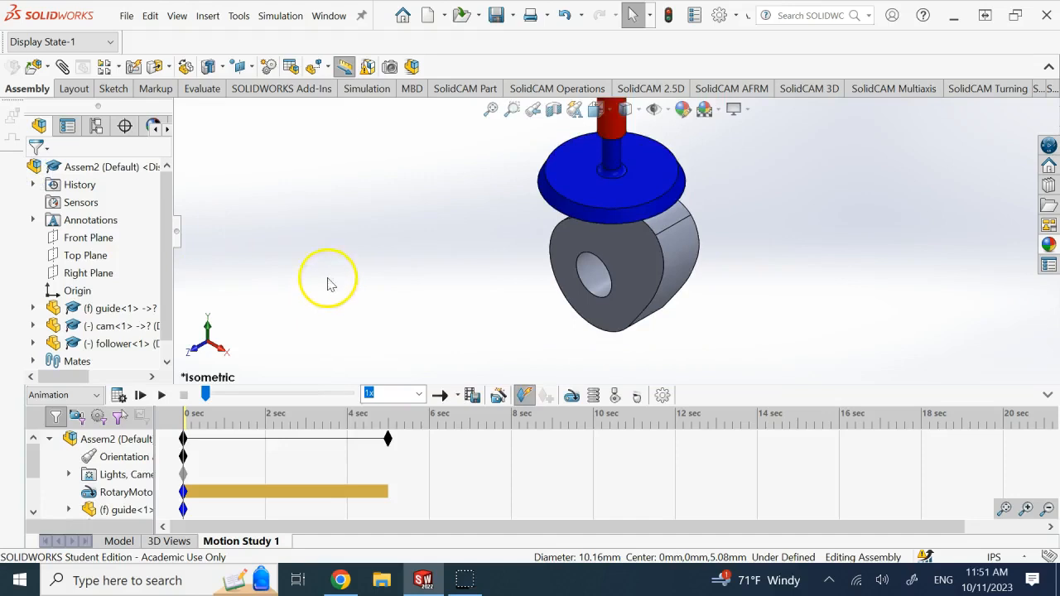
Set the study type to Basic Motion and calculate the simulation.
left_click(65, 394)
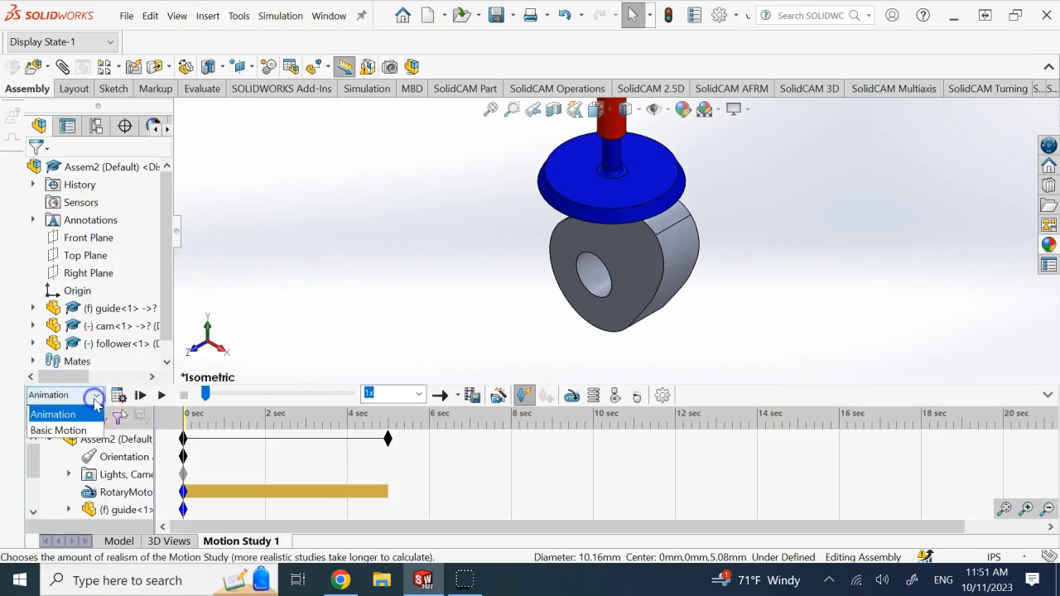
left_click(56, 431)
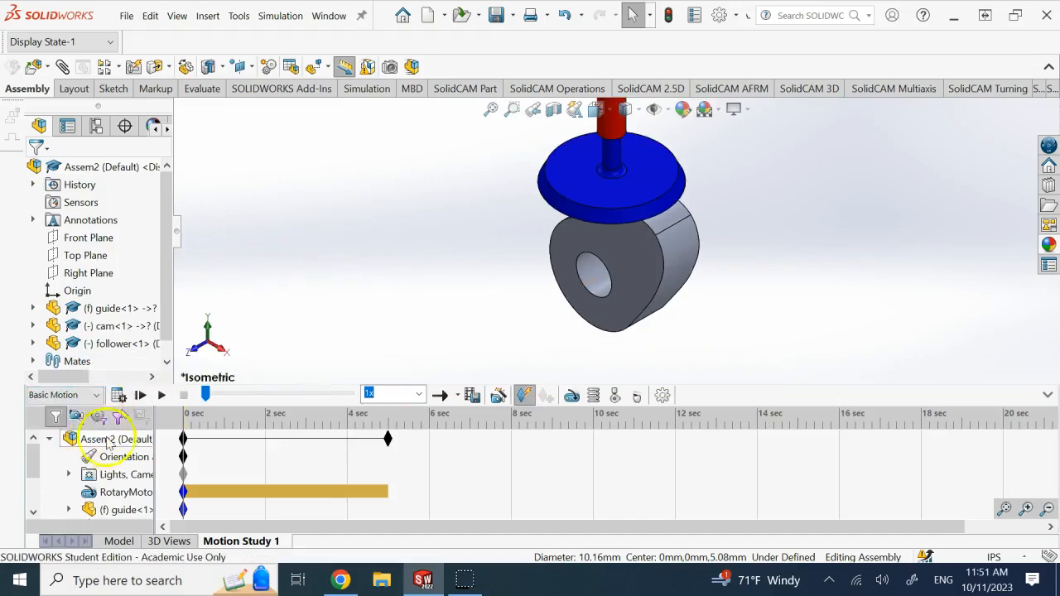
left_click(139, 395)
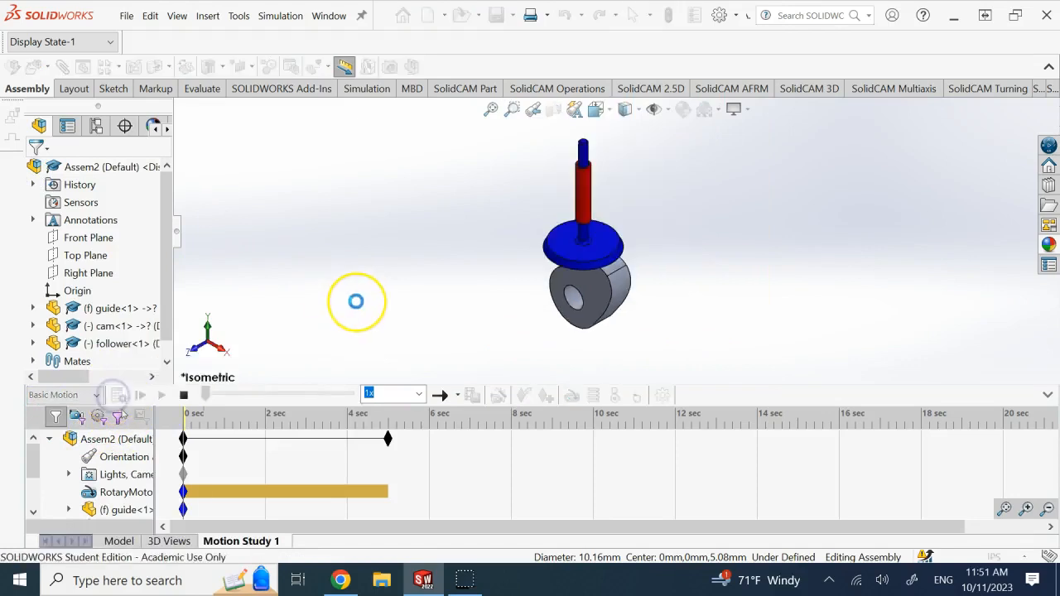
left_click(139, 394)
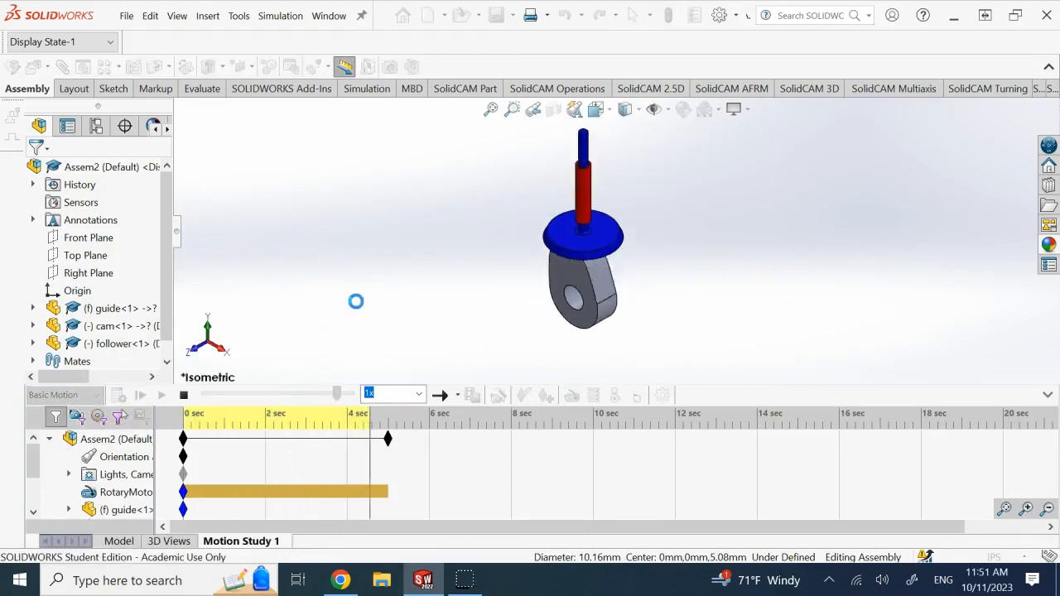
left_click(141, 394)
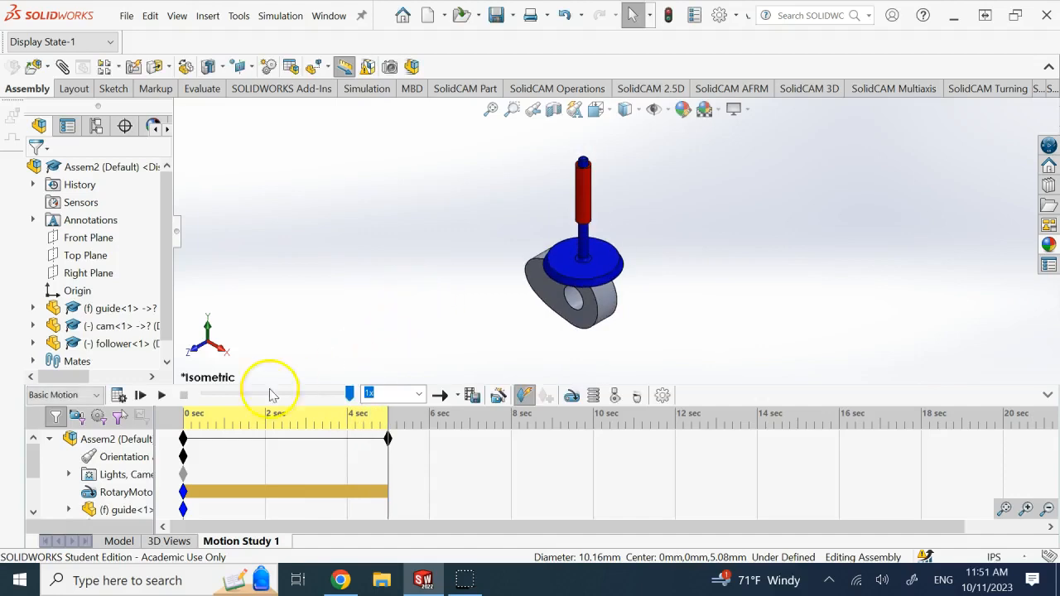
Play back the computed motion of the cam driving the follower.
left_click(162, 395)
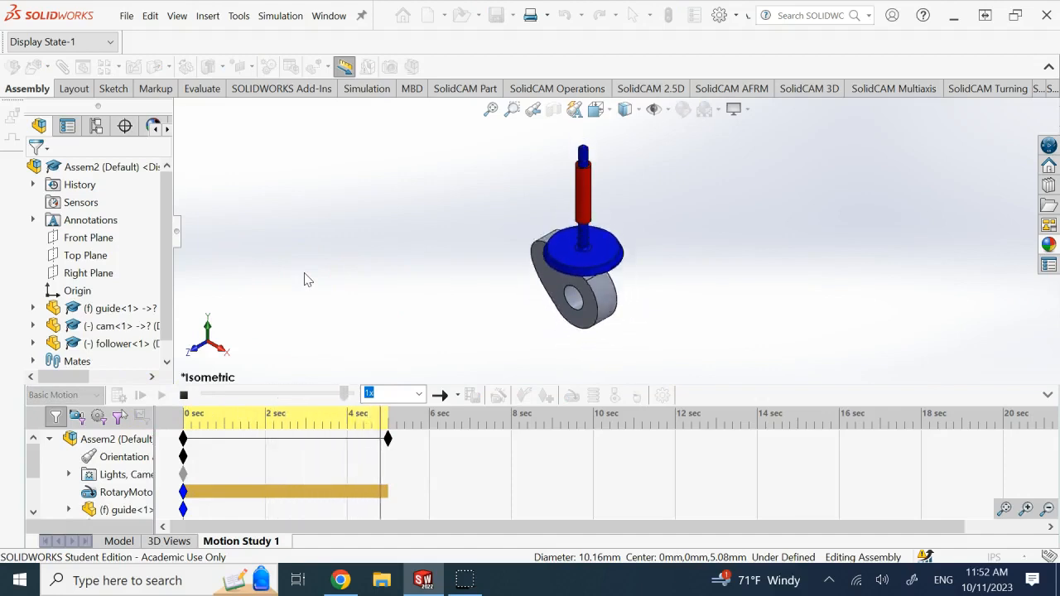
left_click(160, 394)
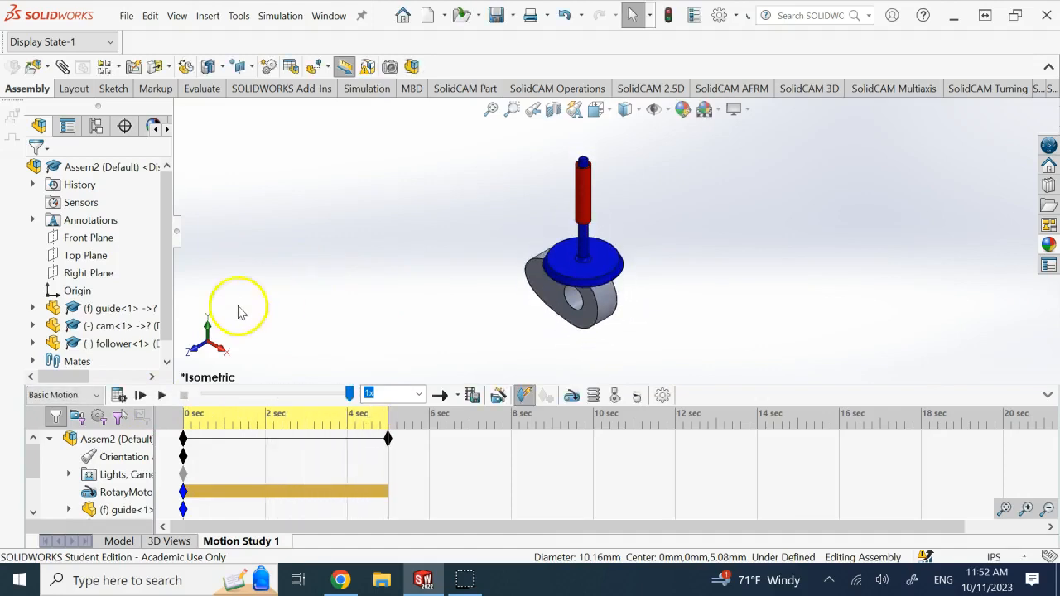